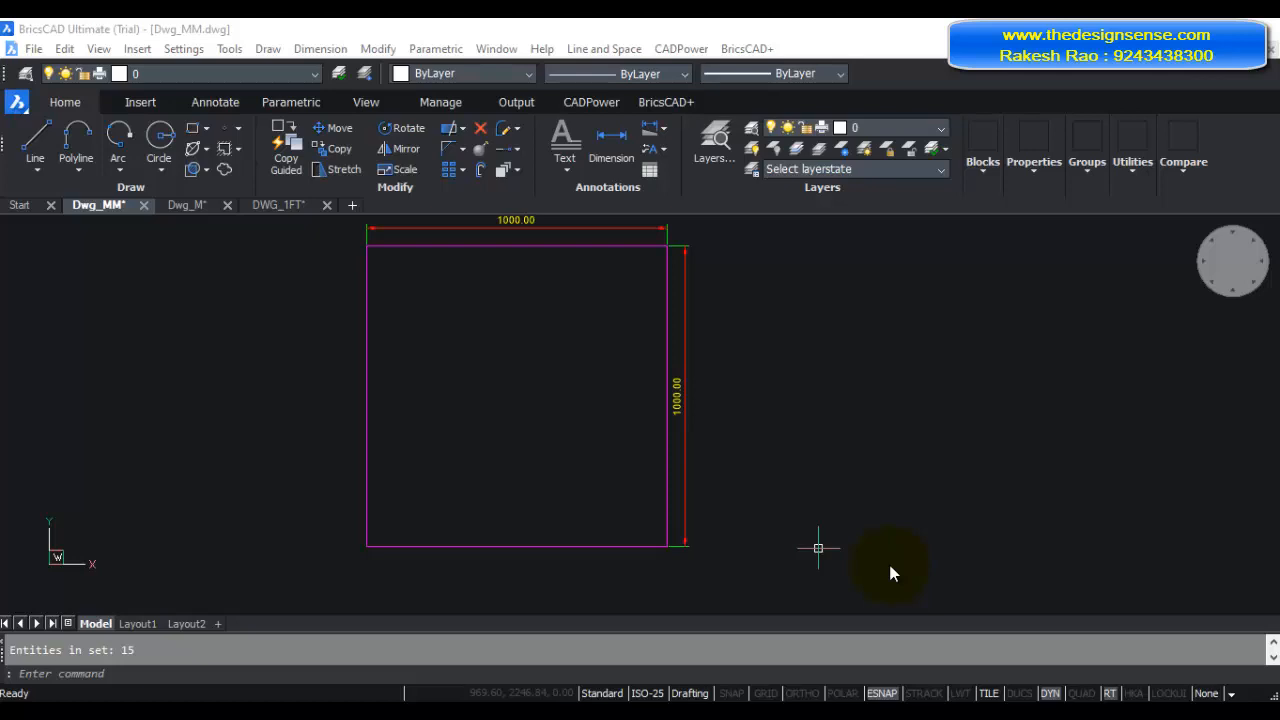
mouse_move(872, 576)
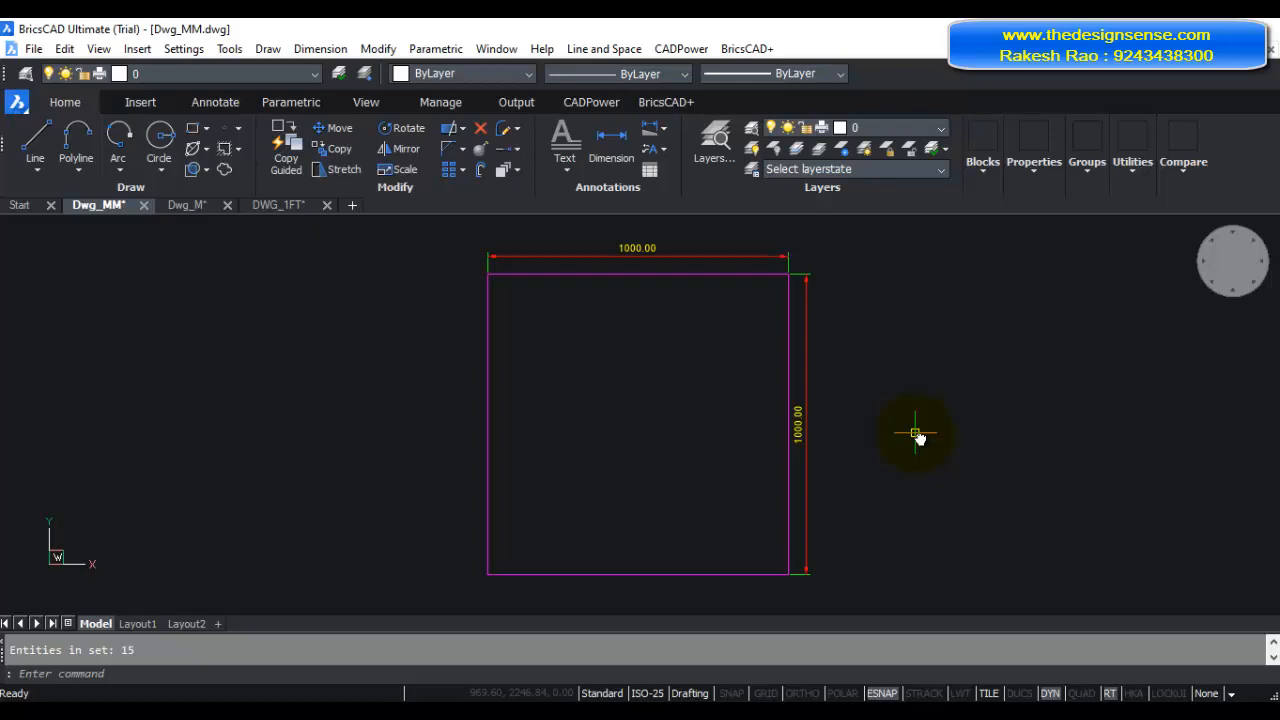
mouse_move(264, 284)
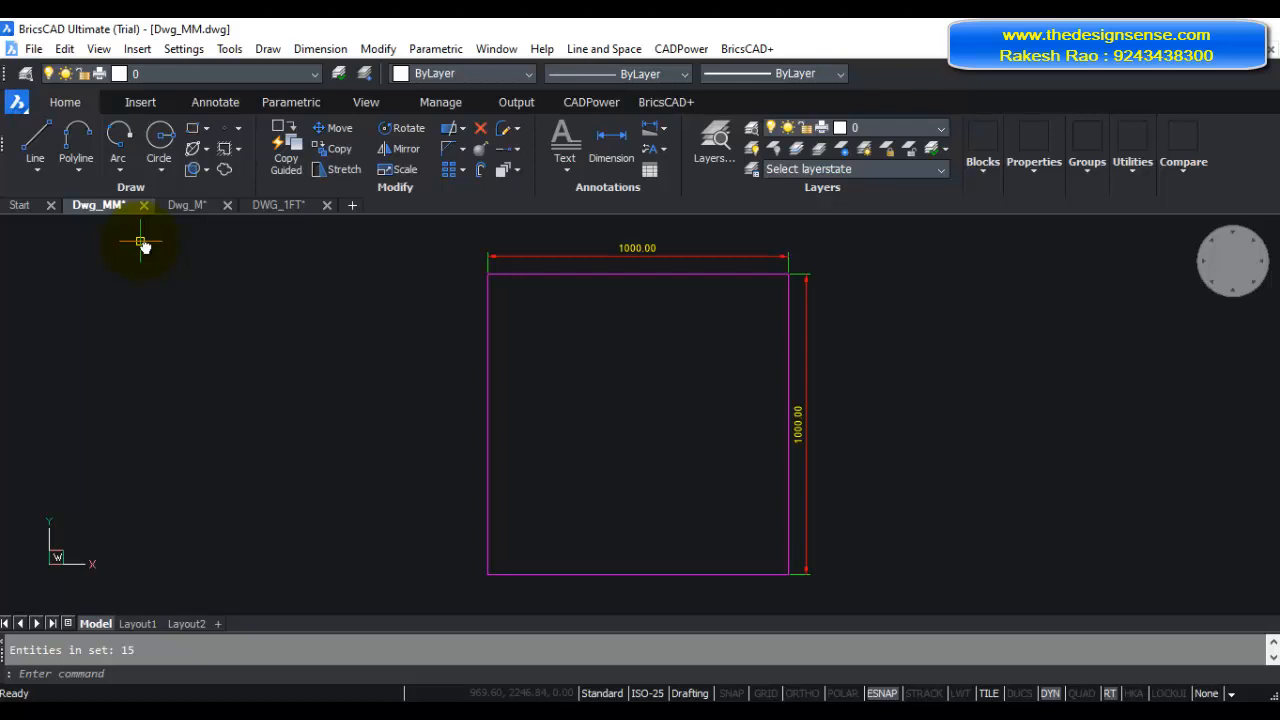
mouse_move(104, 220)
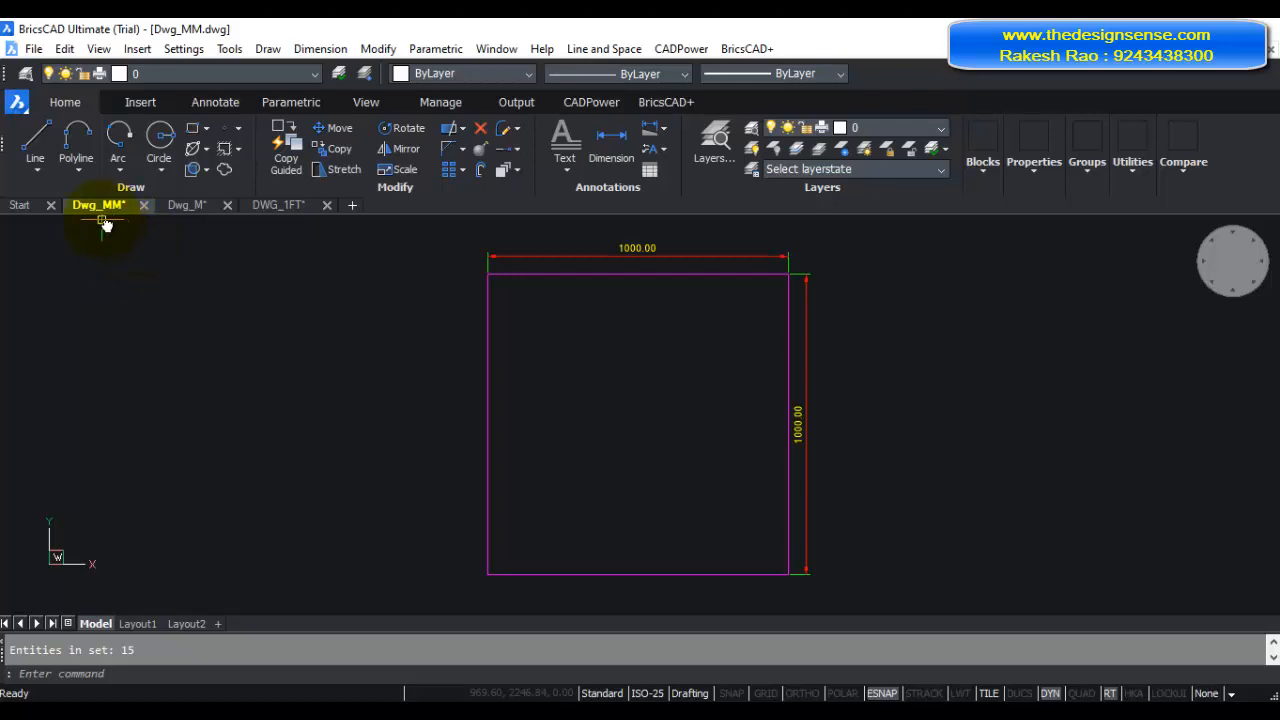
mouse_move(100, 204)
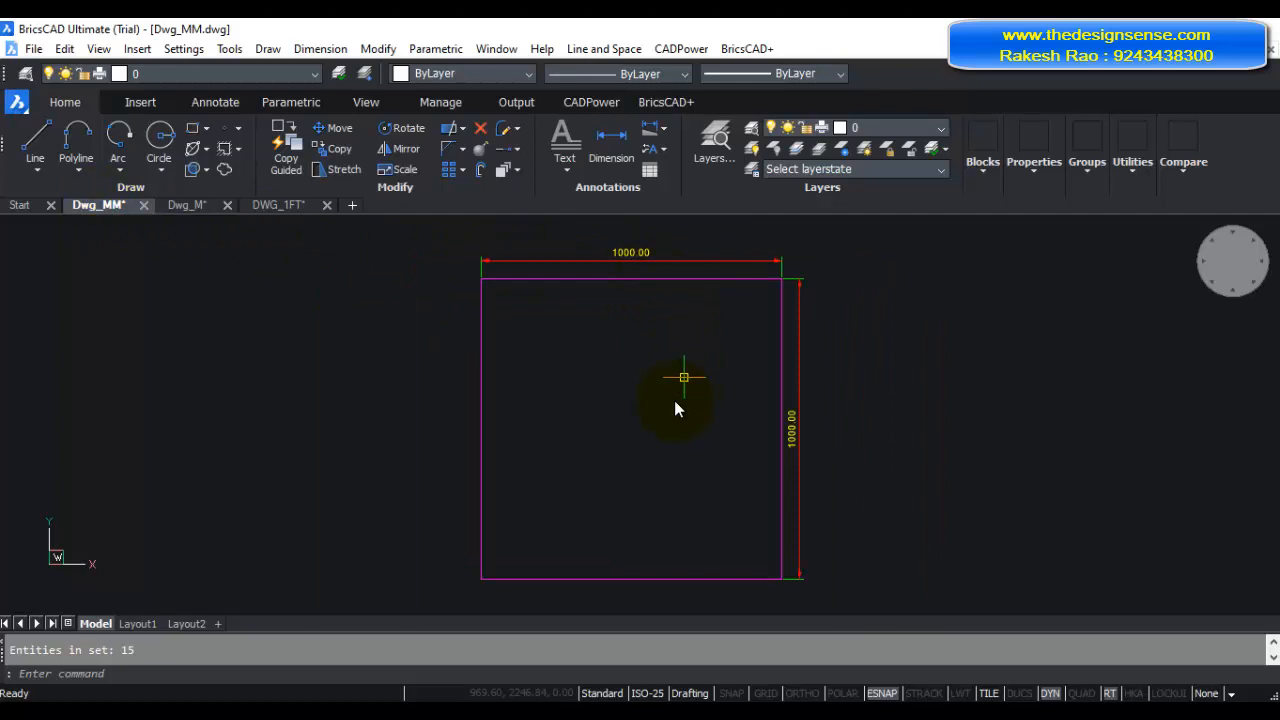
View Dwg_M's 1.00 square, then DWG_1FT's 1'-0" by 1'-0" dimensioned square.
left_click(186, 204)
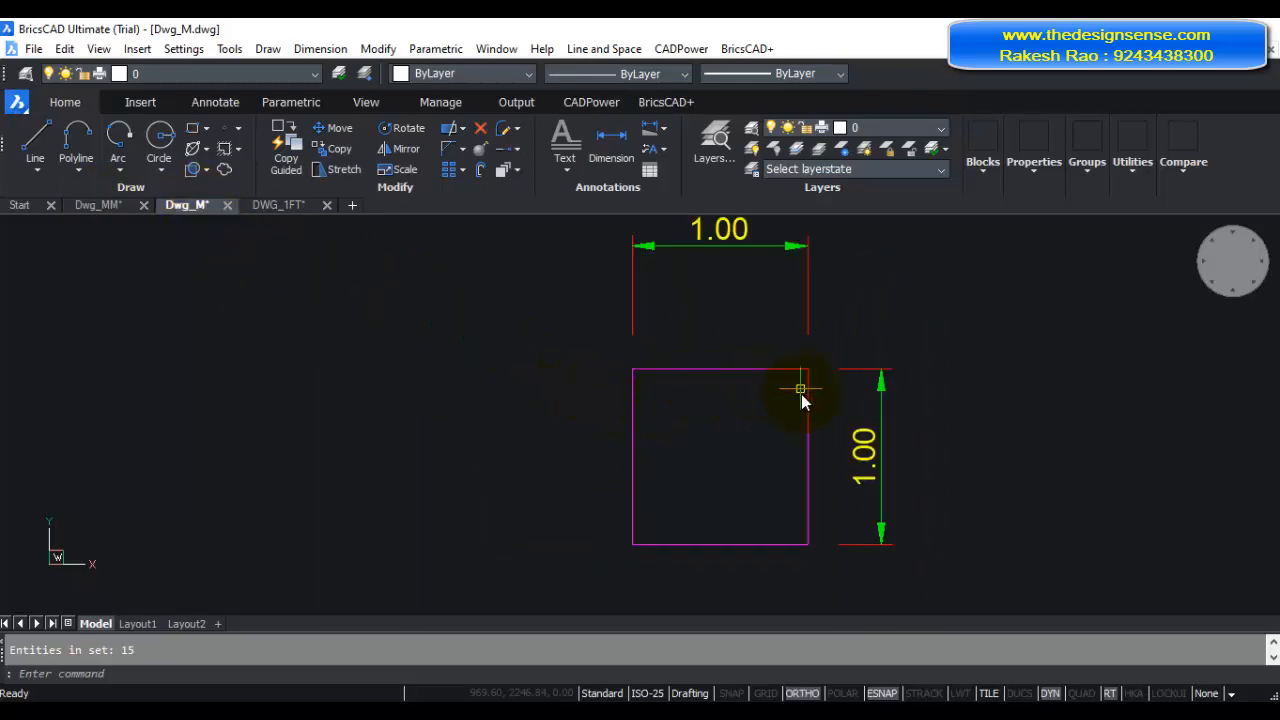
left_click(278, 204)
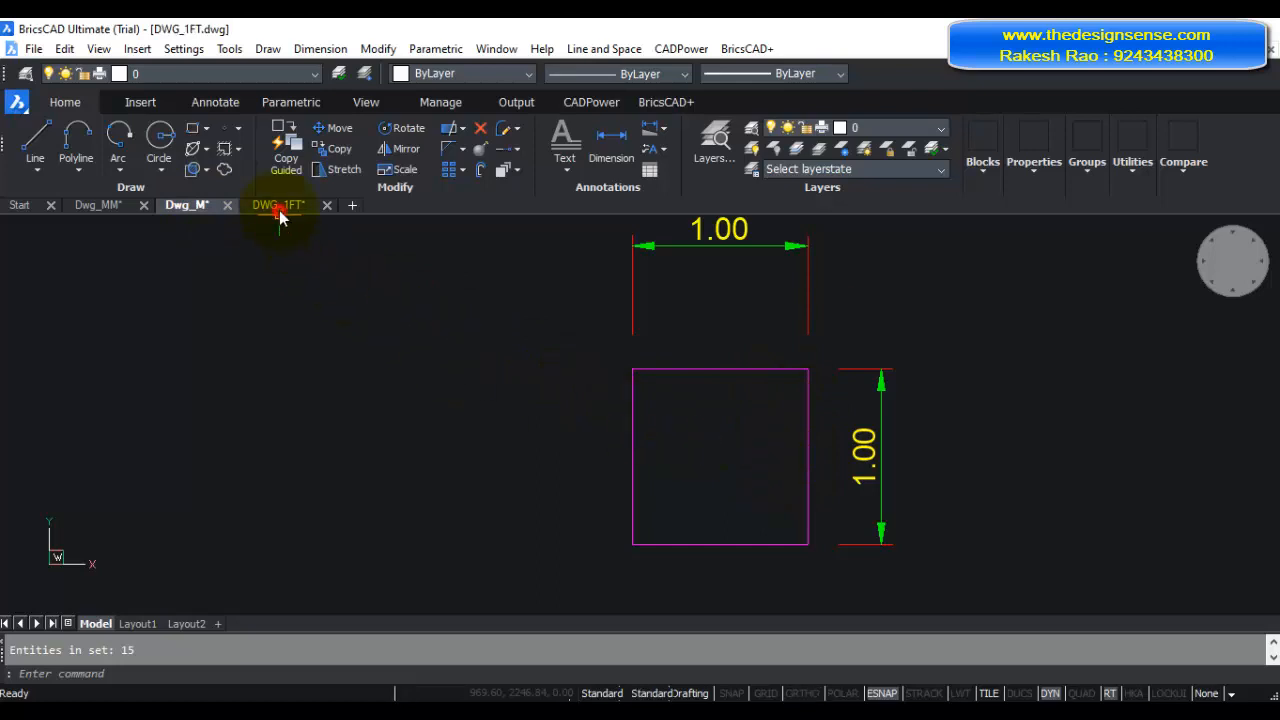
left_click(278, 204)
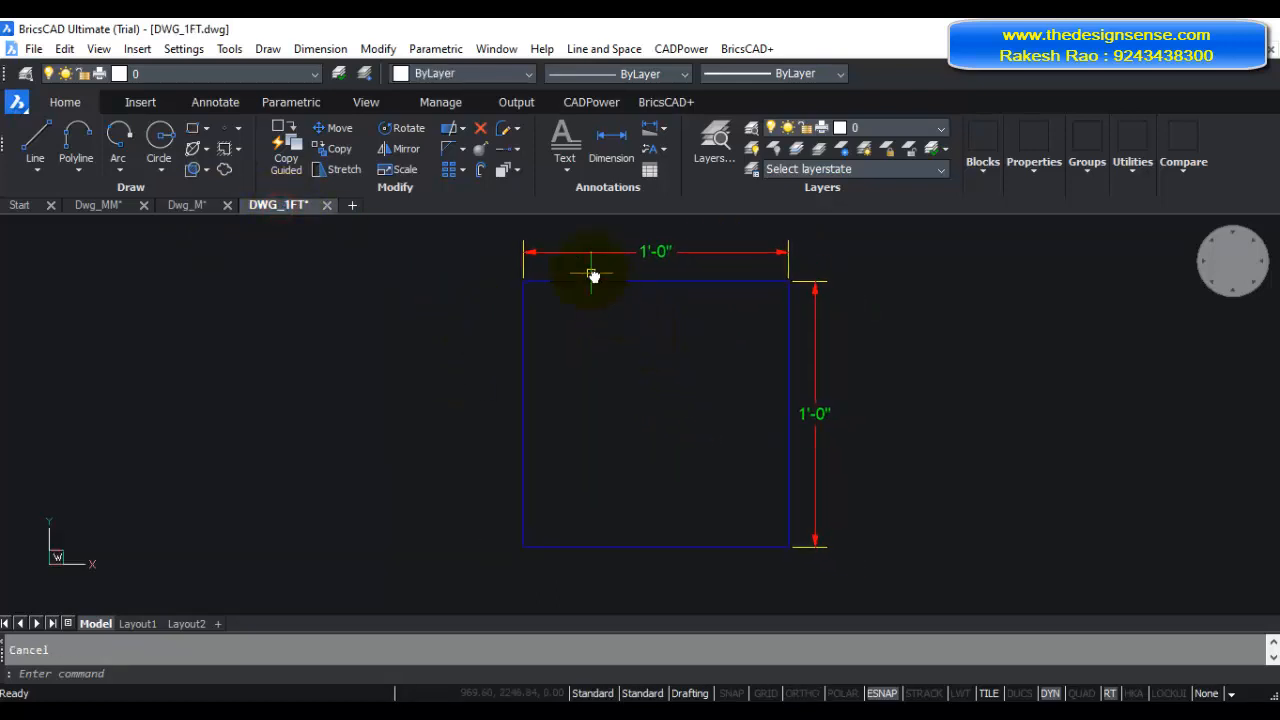
mouse_move(744, 442)
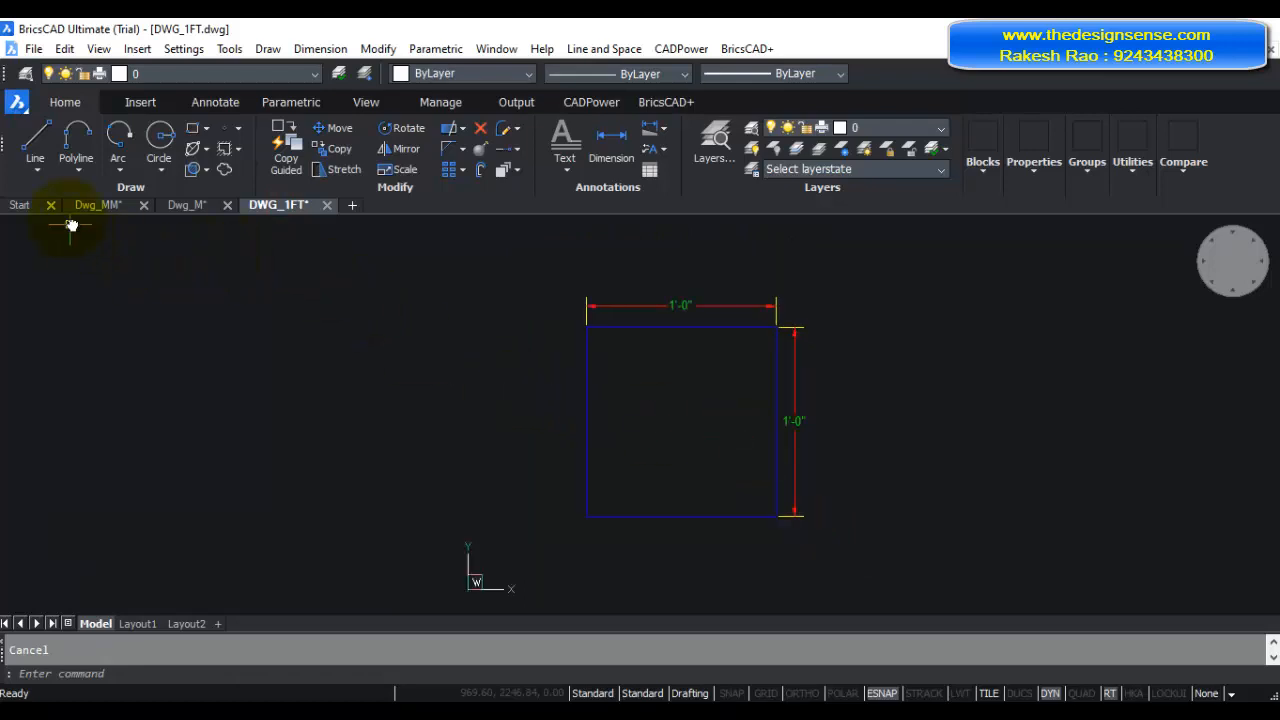
mouse_move(88, 204)
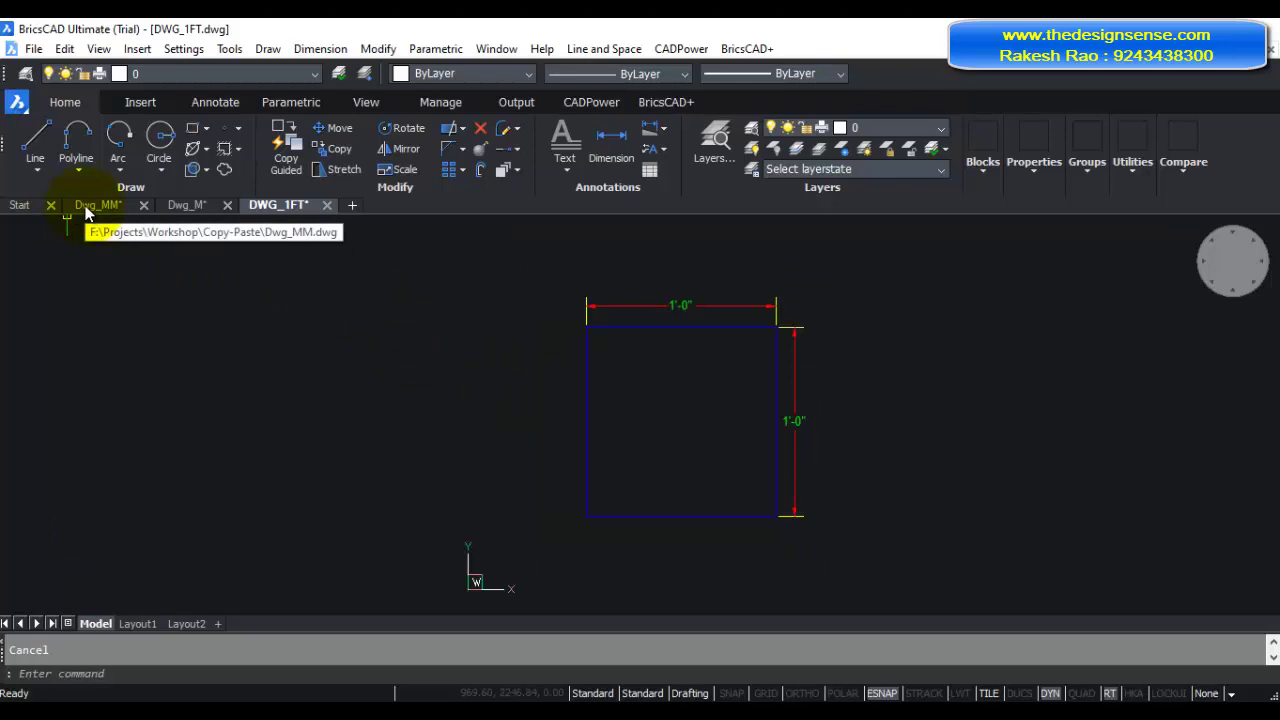
Copy the 15-entity 1 ft square from DWG_1FT and return to Dwg_MM's 1000 square.
left_click(96, 204)
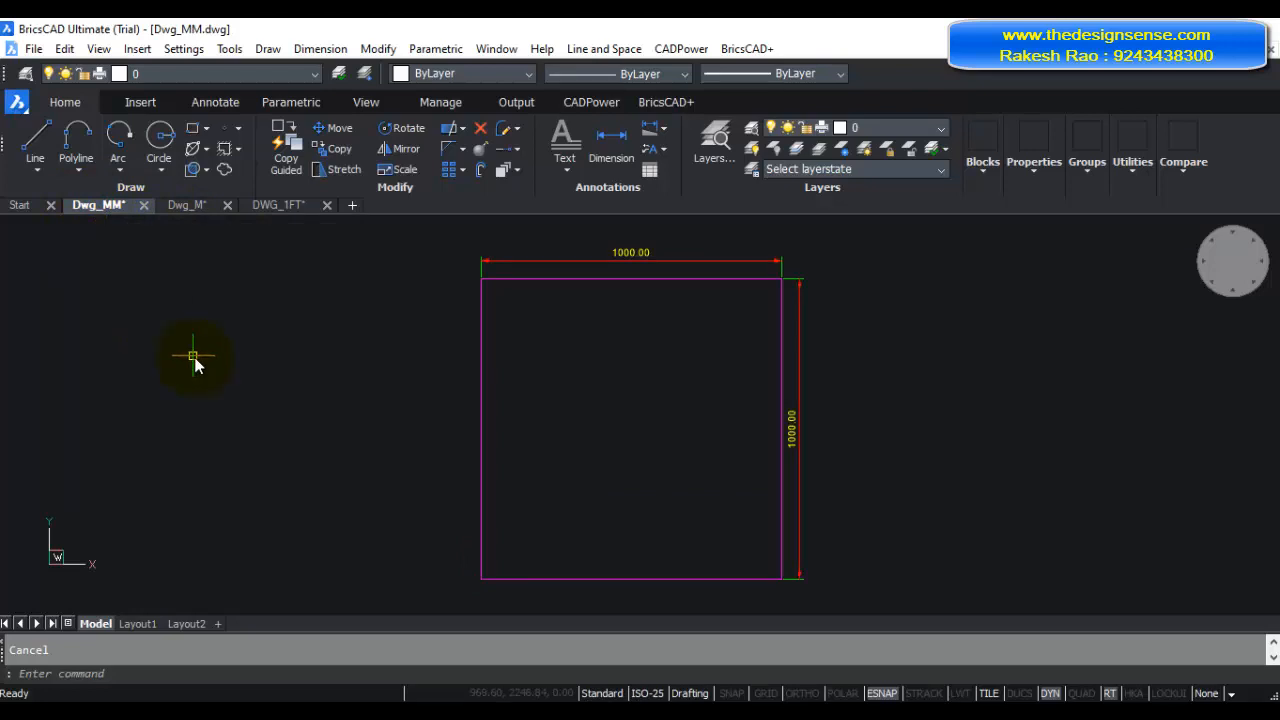
mouse_move(272, 364)
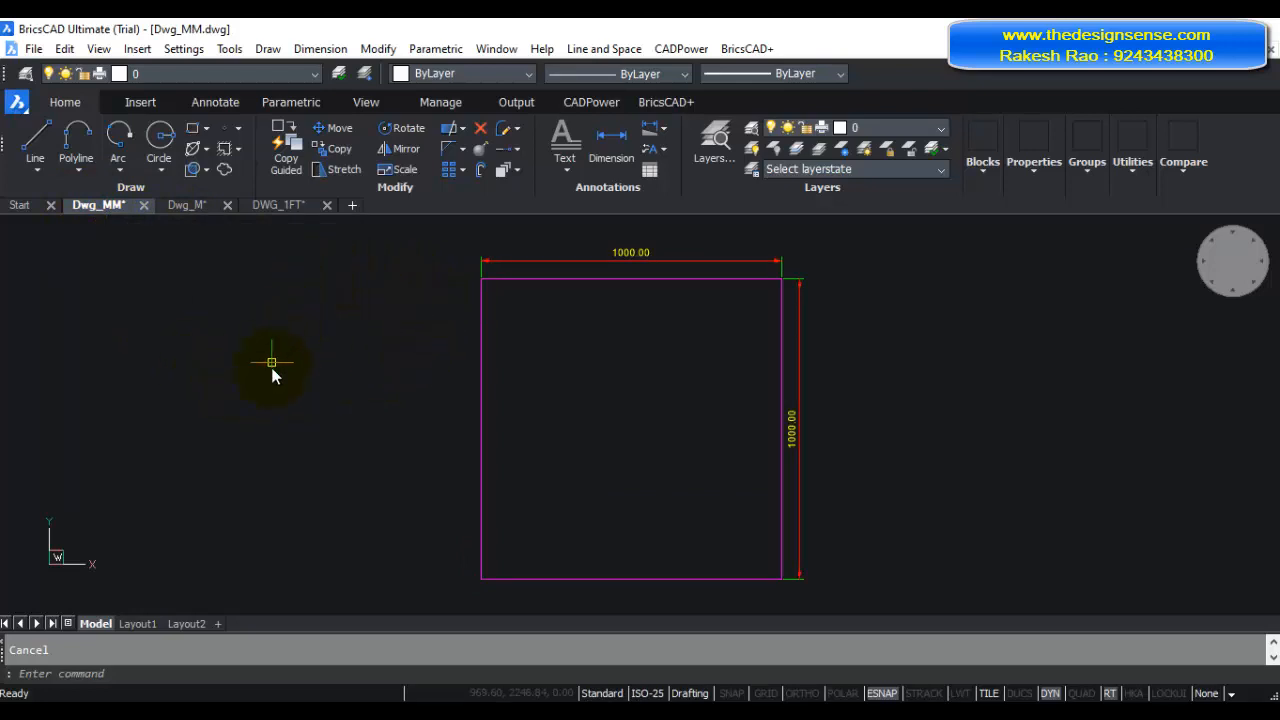
mouse_move(352, 244)
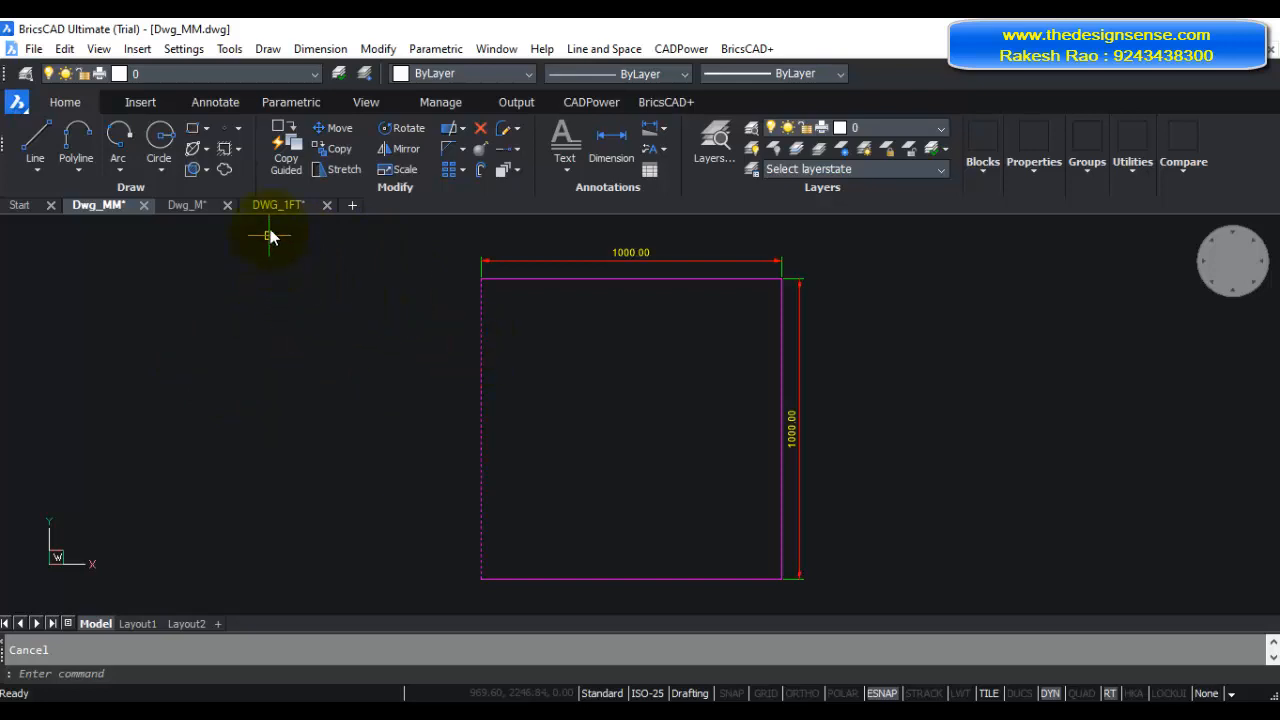
left_click(278, 204)
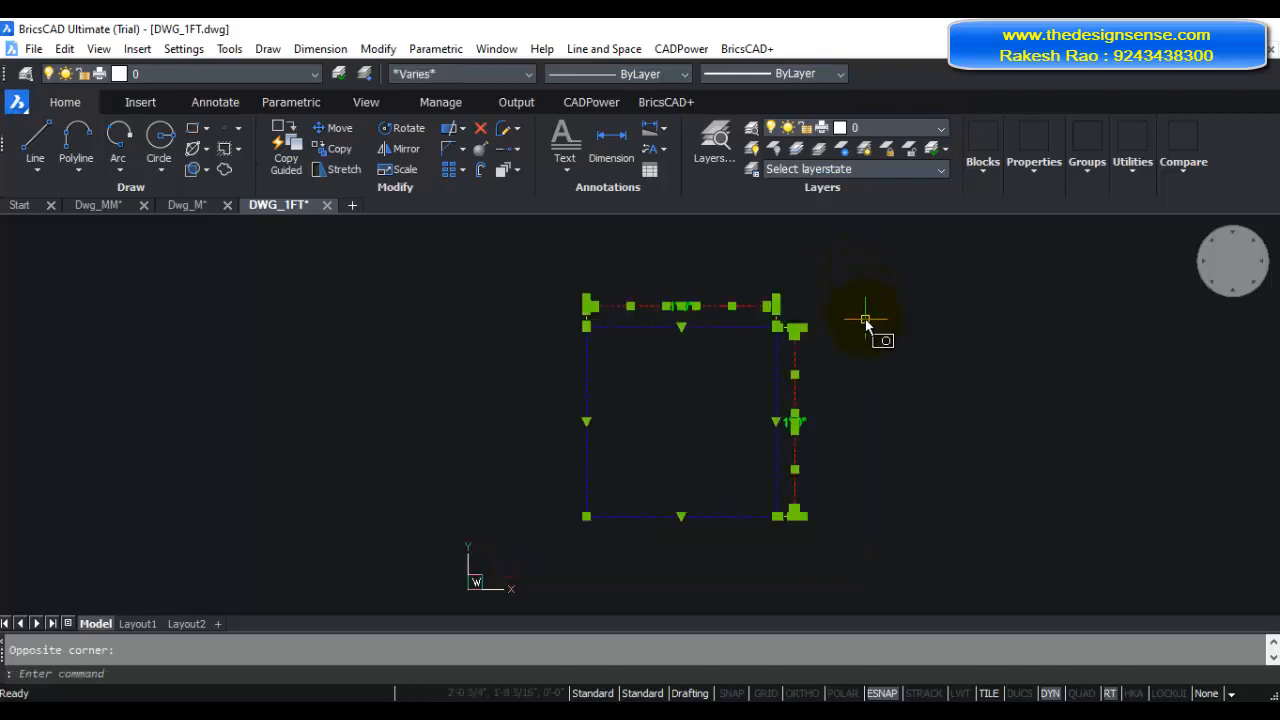
left_click(670, 408)
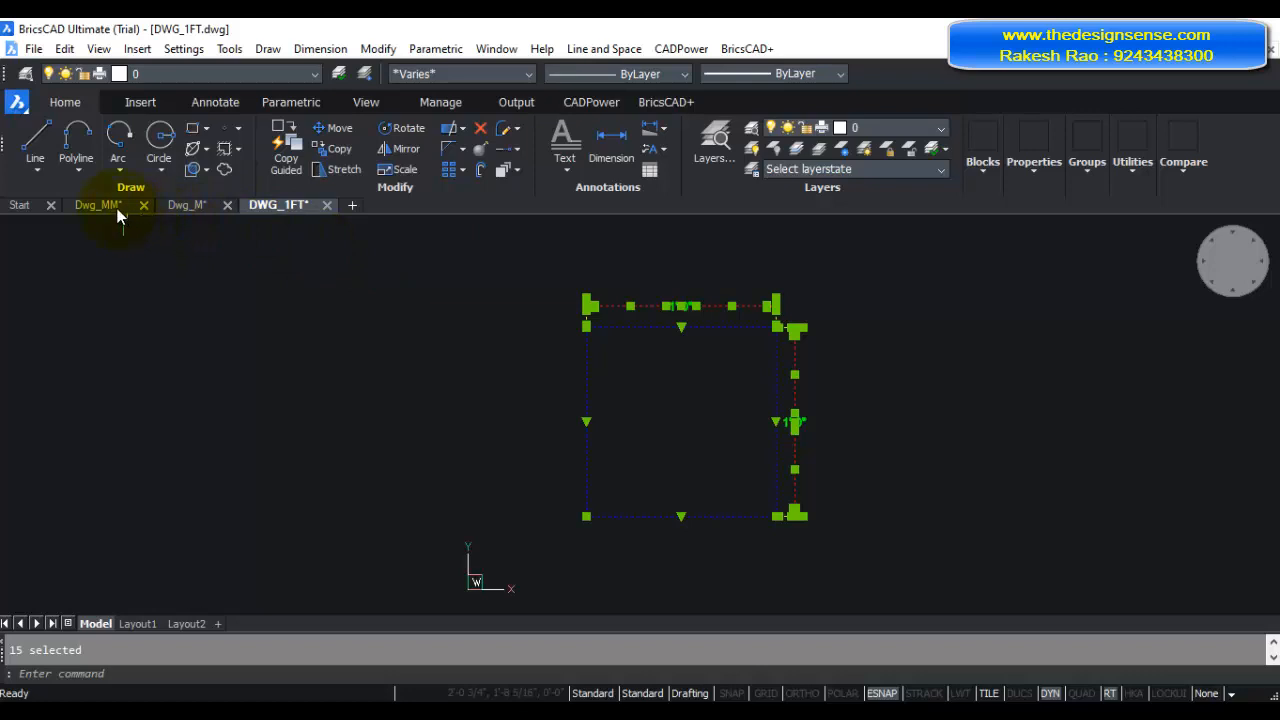
left_click(96, 204)
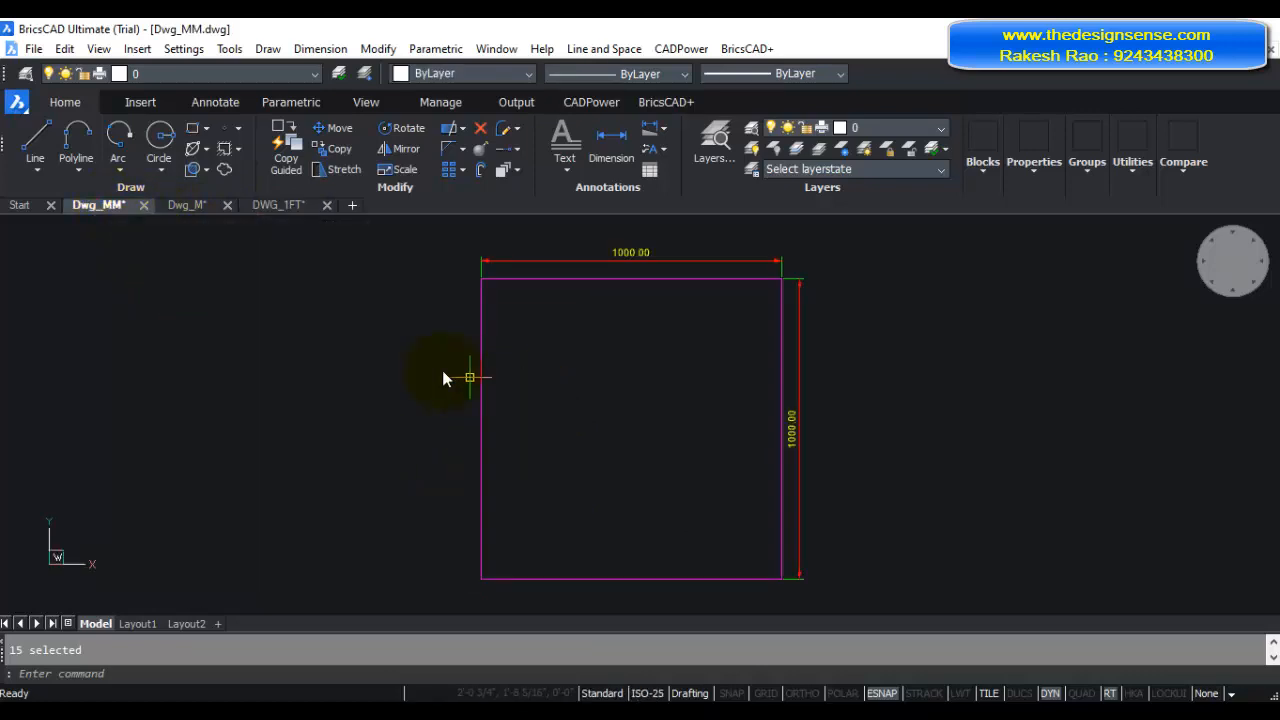
mouse_move(318, 356)
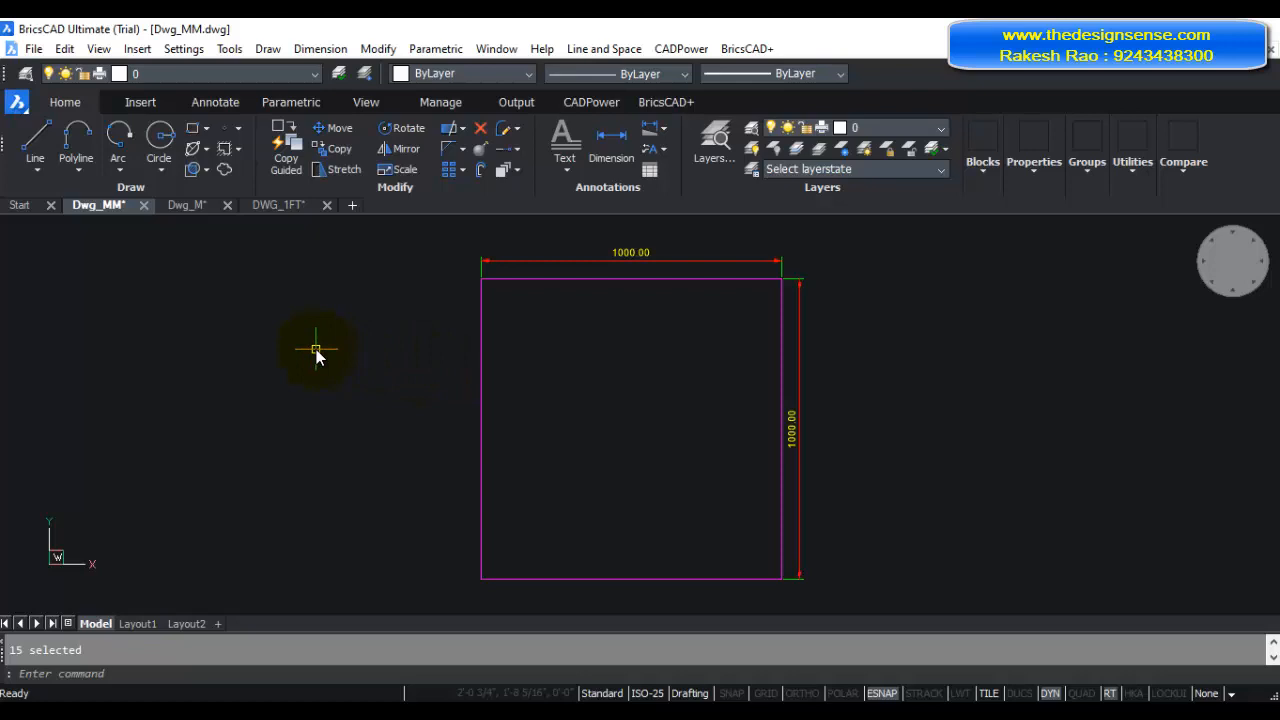
mouse_move(444, 384)
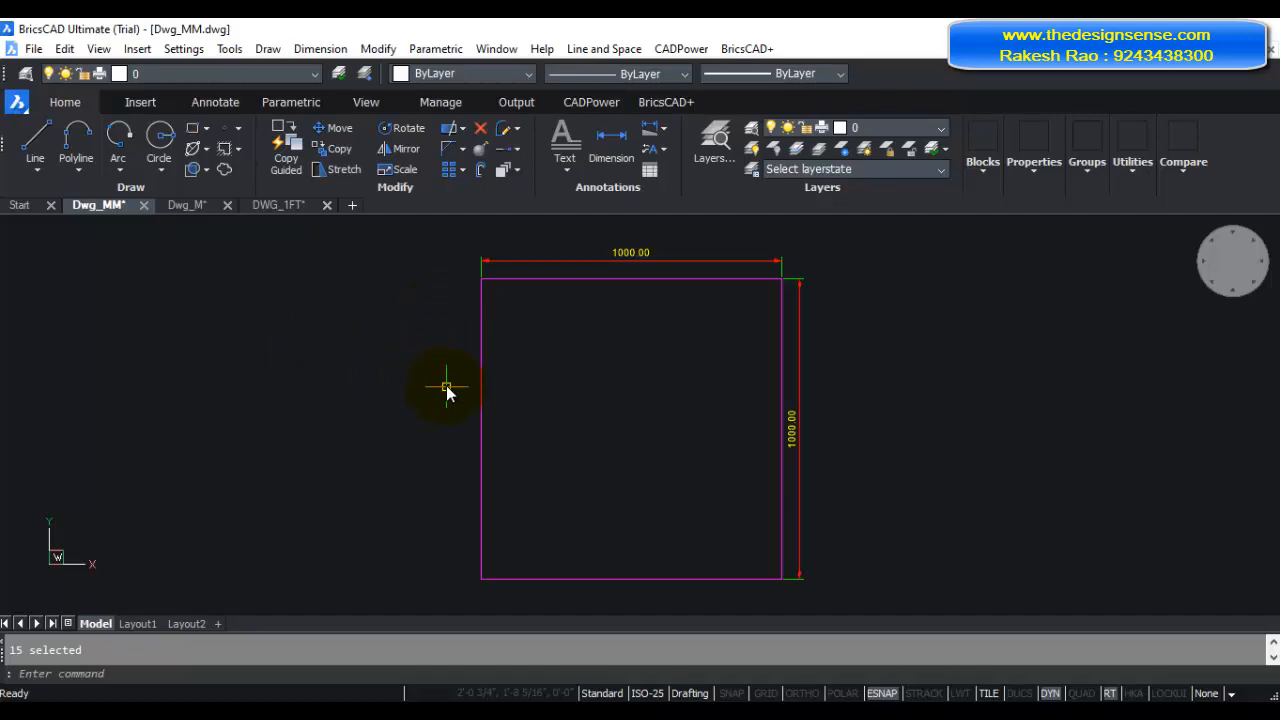
Via Settings, search insunits and set Insertion units to [4] Millimeters.
left_click(184, 48)
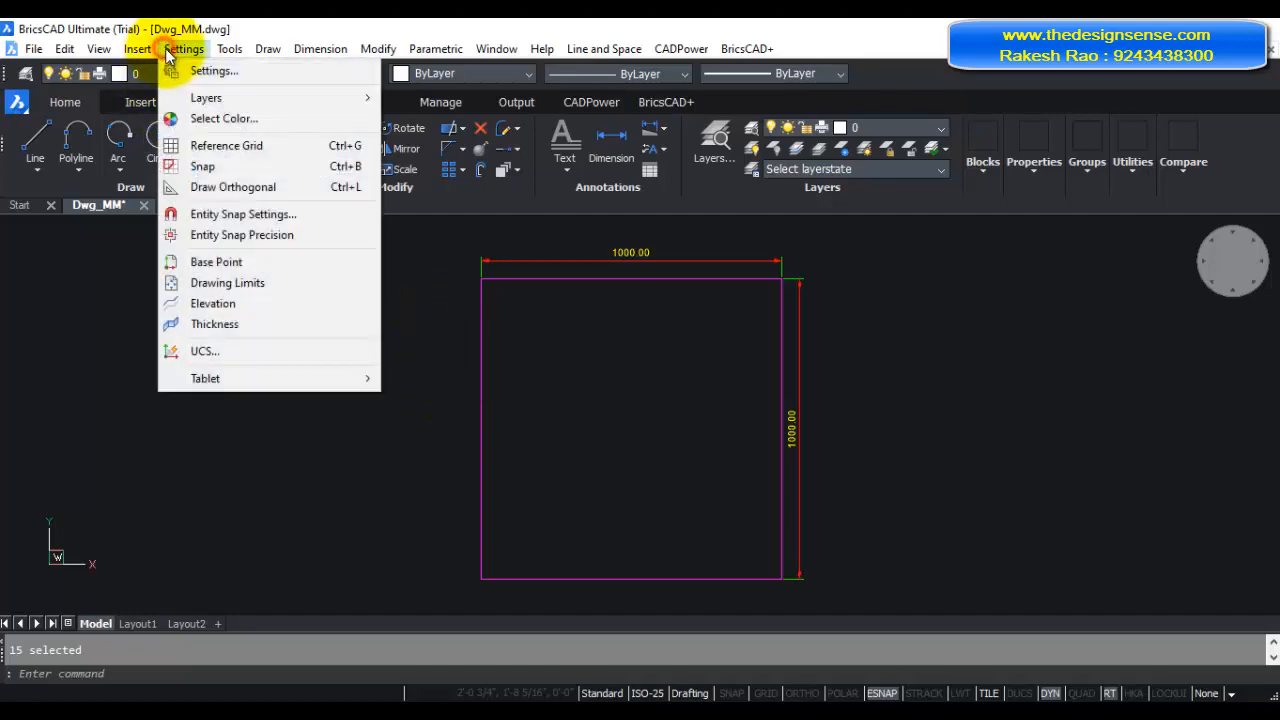
left_click(212, 70)
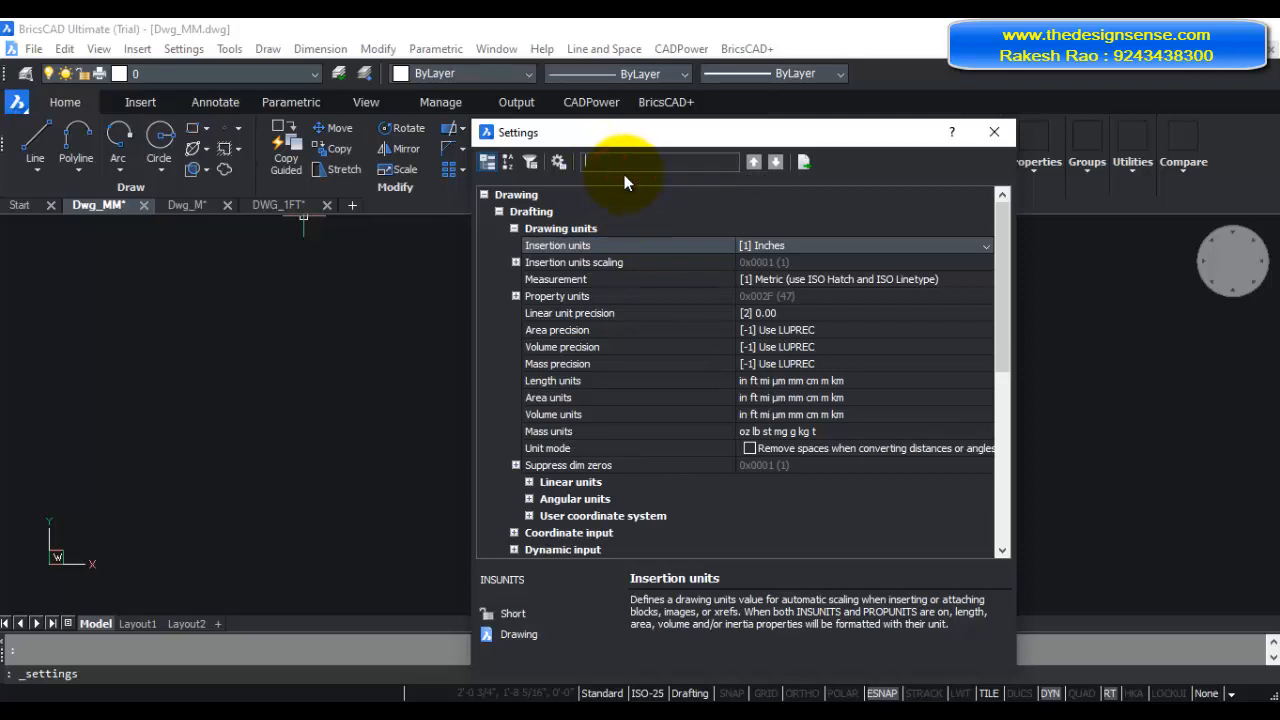
type("insunits")
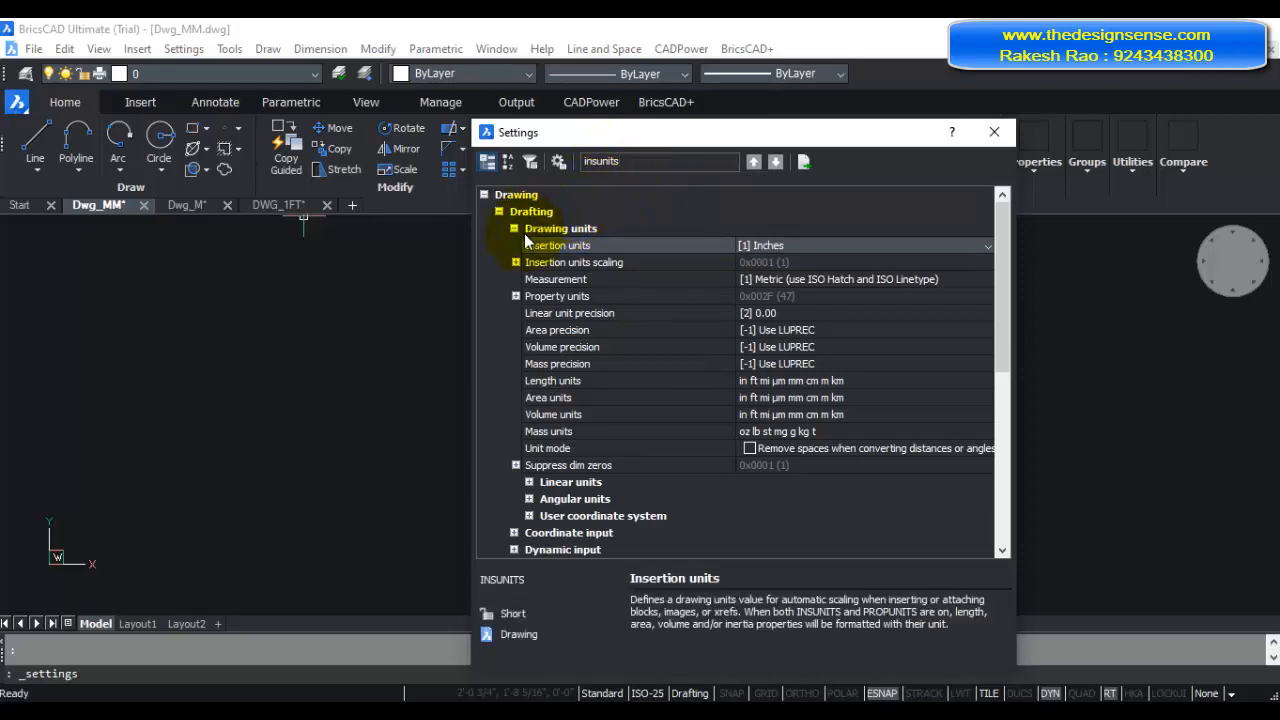
mouse_move(600, 242)
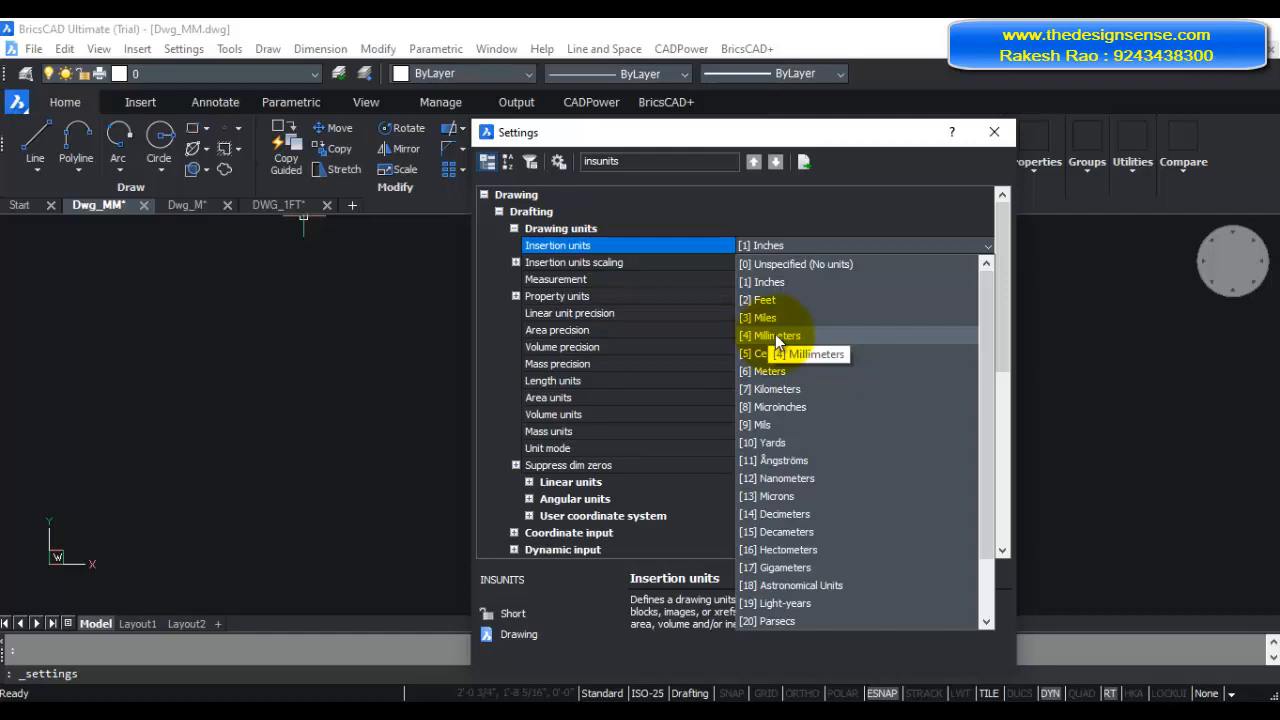
mouse_move(776, 340)
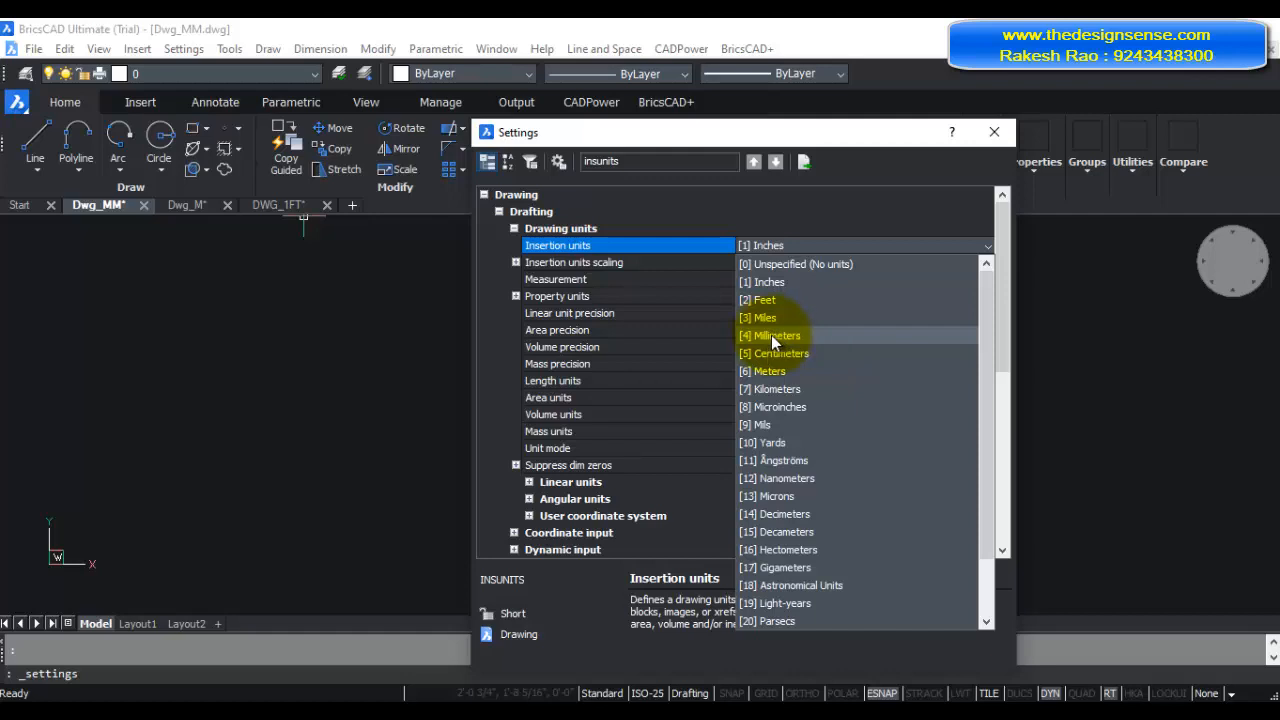
left_click(772, 336)
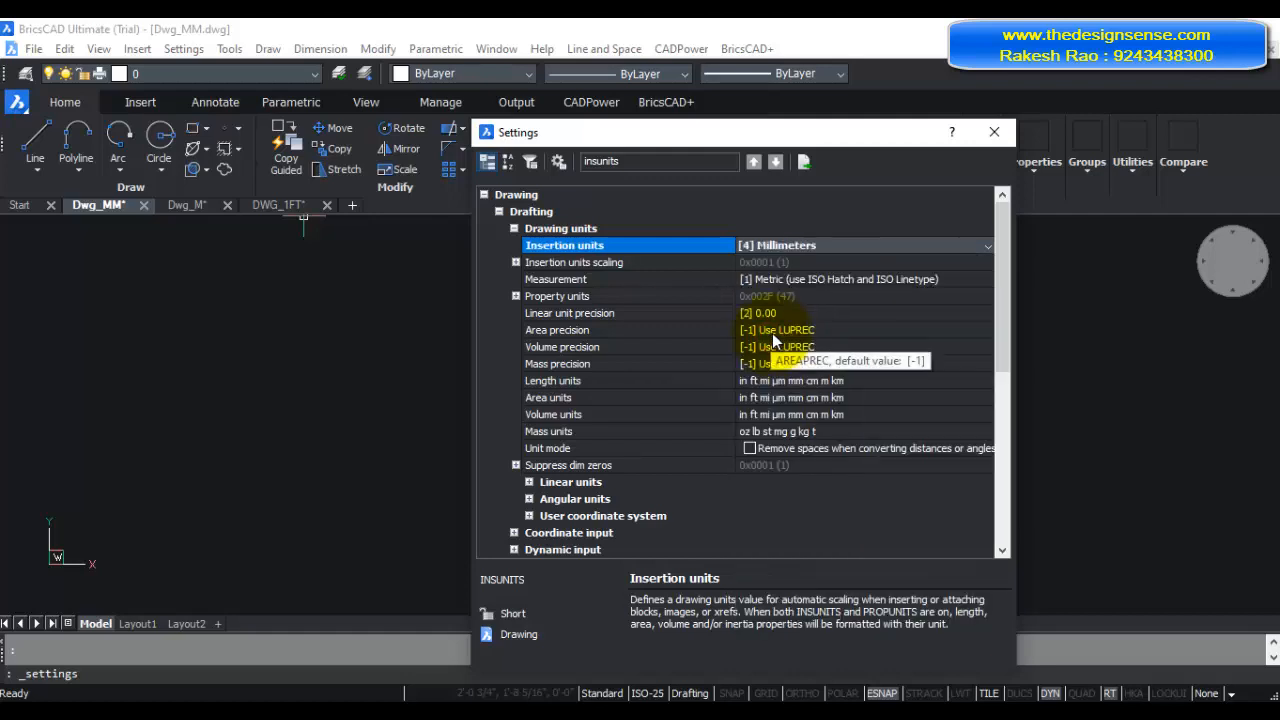
left_click(992, 132)
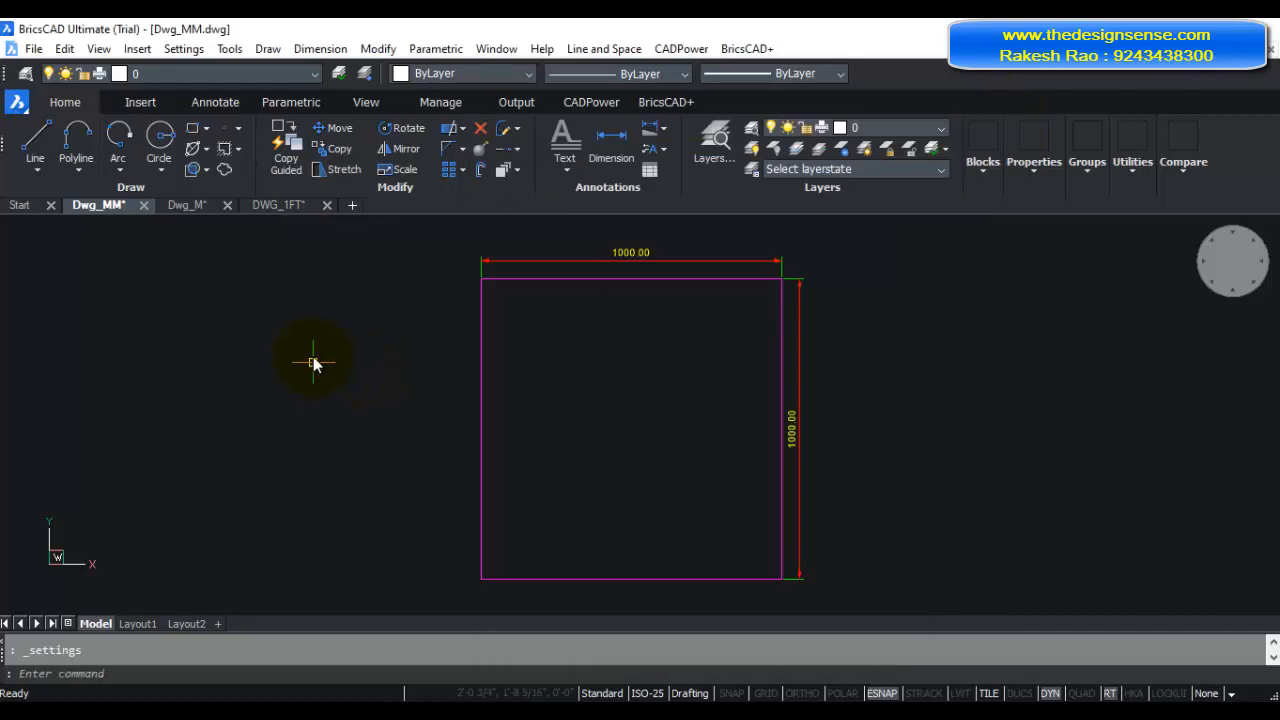
mouse_move(284, 404)
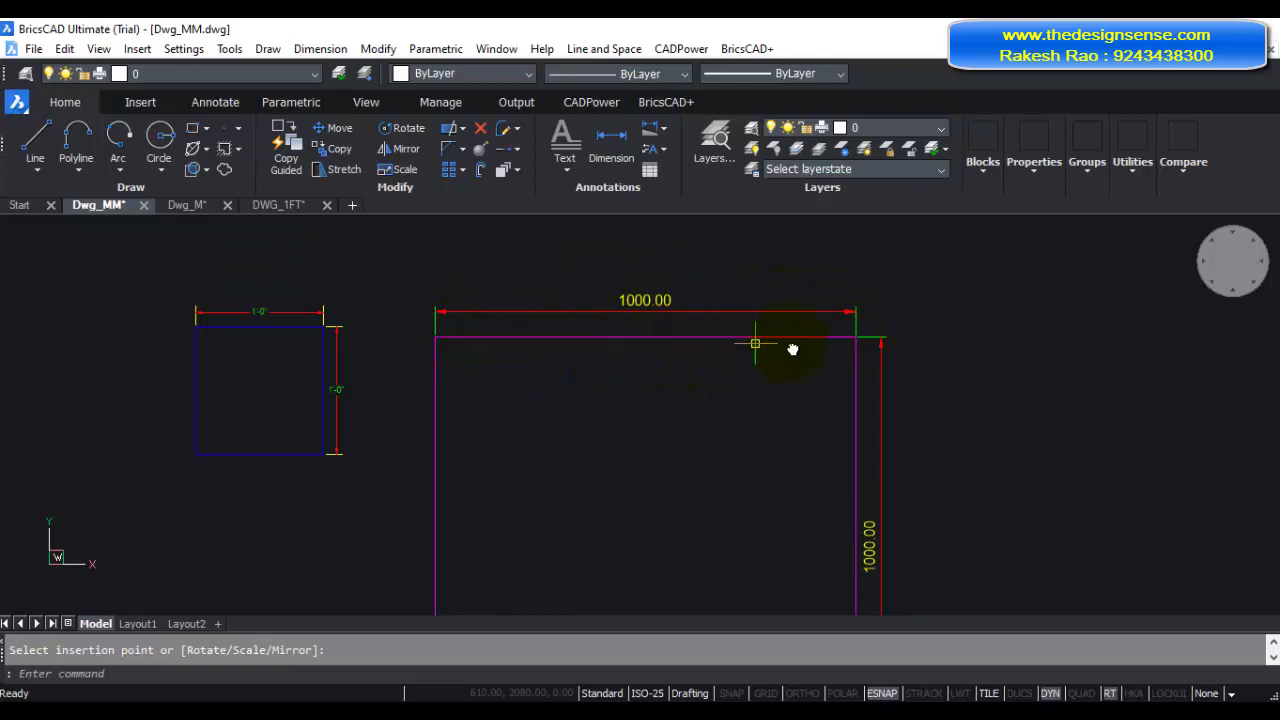
mouse_move(200, 336)
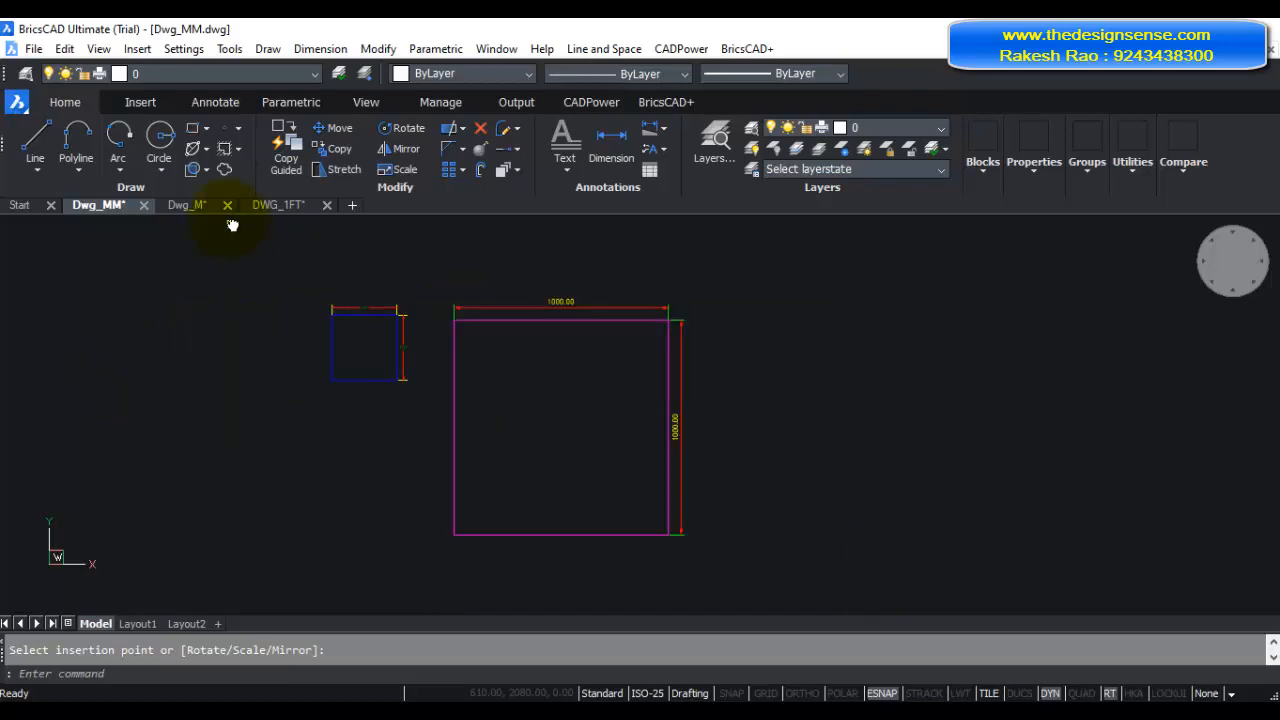
mouse_move(188, 204)
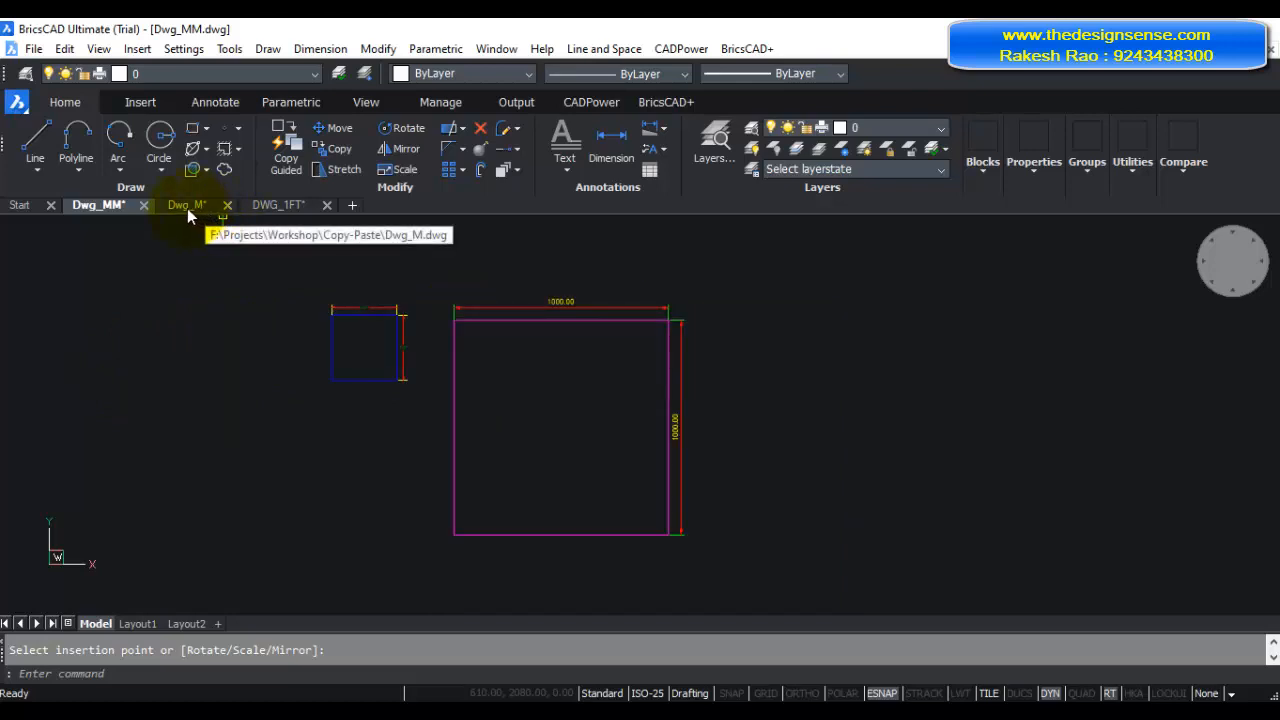
Confirm Dwg_M's insertion units are Meters and paste the 1 ft square beside its 1.00 square.
left_click(184, 204)
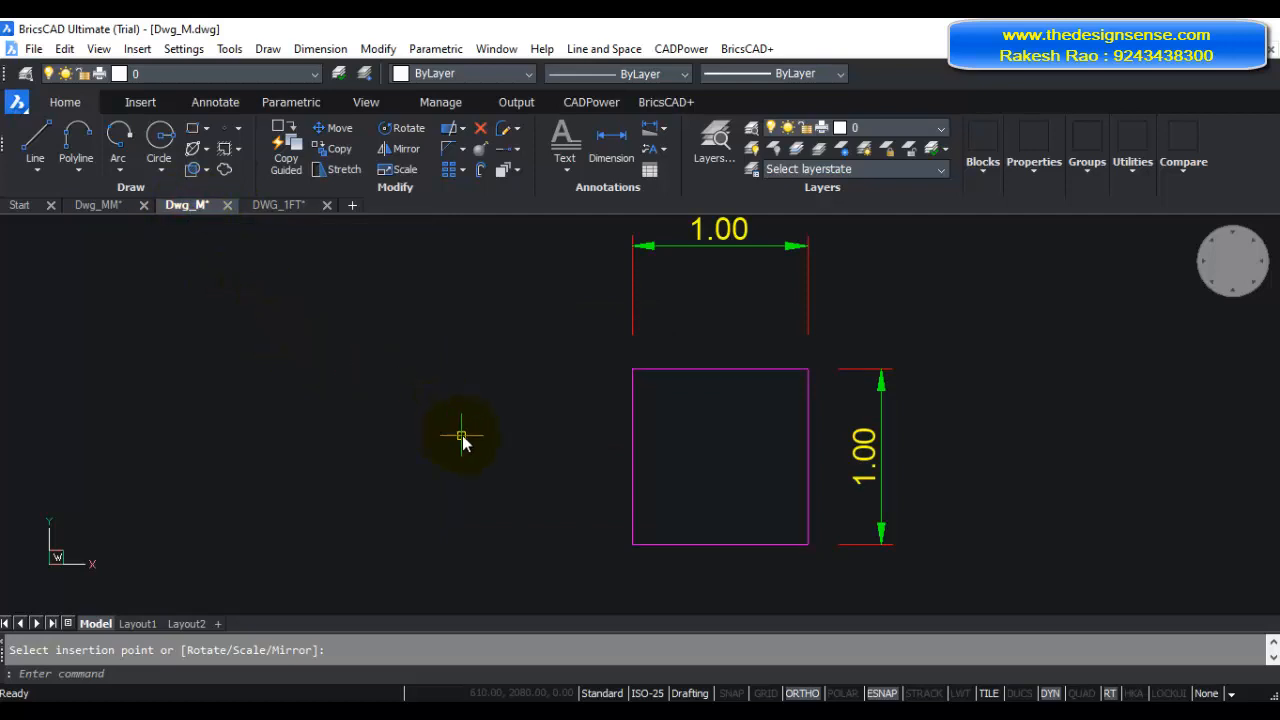
mouse_move(260, 222)
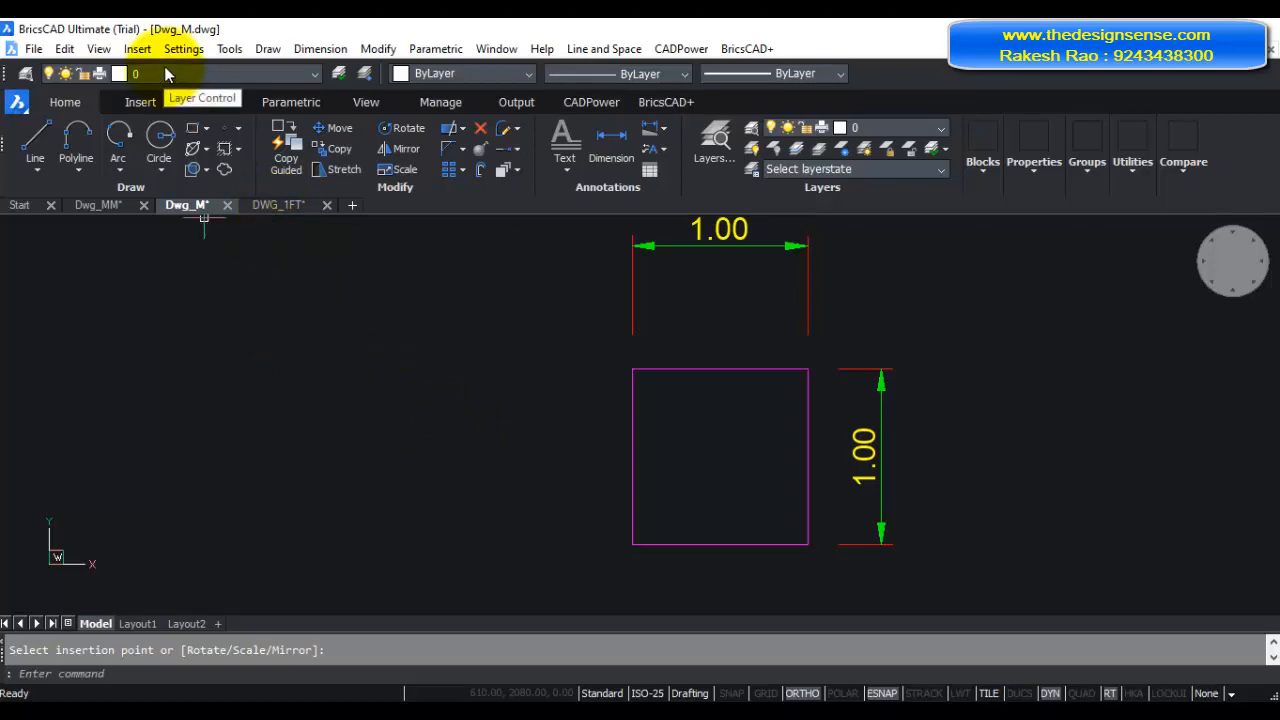
mouse_move(716, 370)
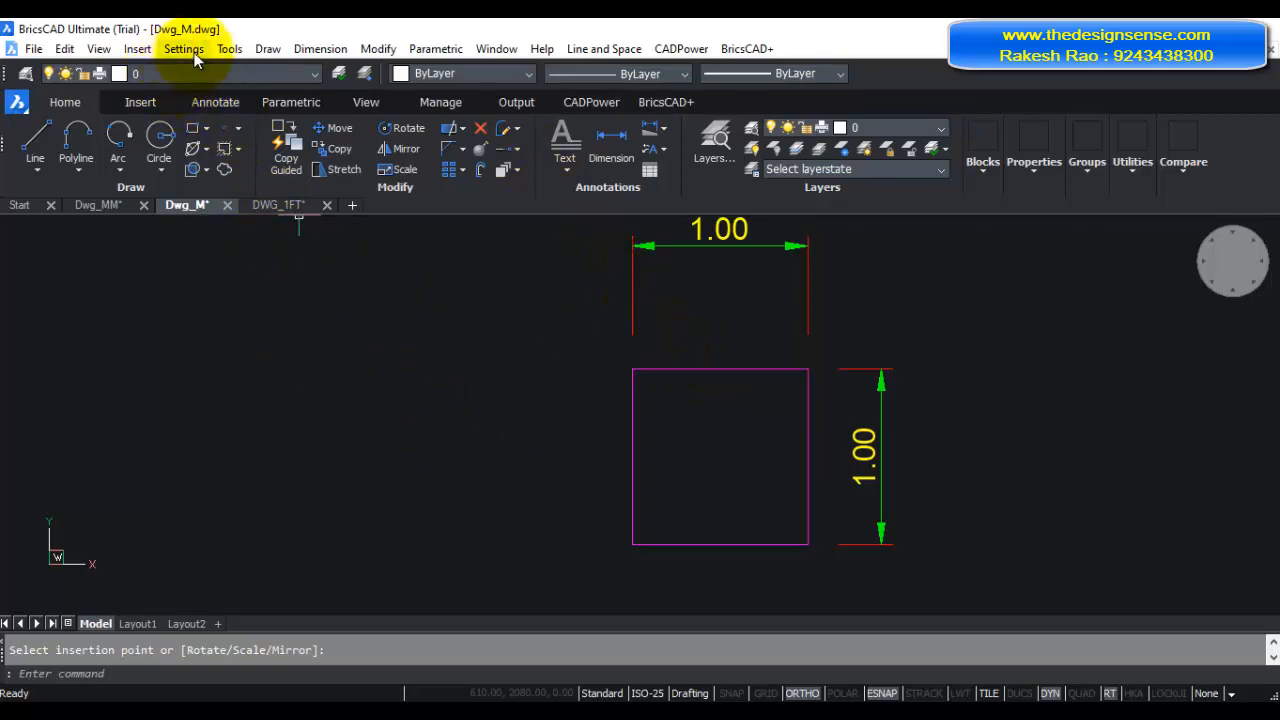
mouse_move(176, 48)
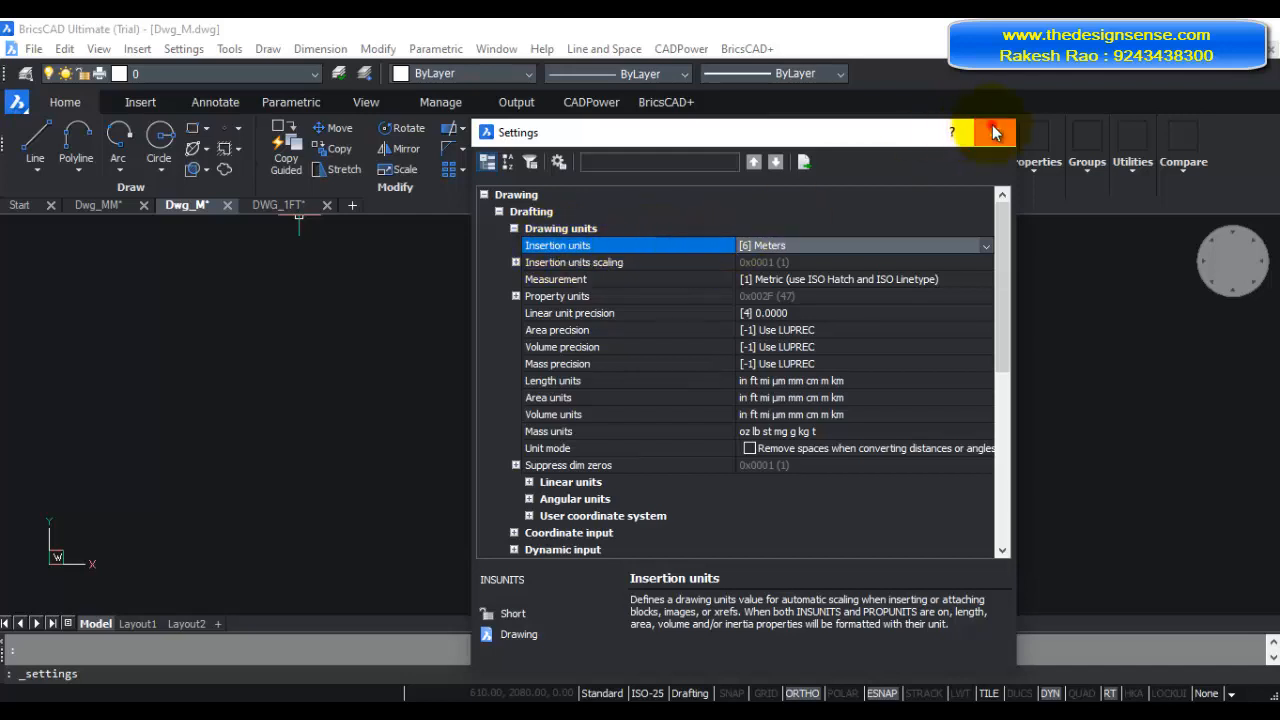
left_click(996, 132)
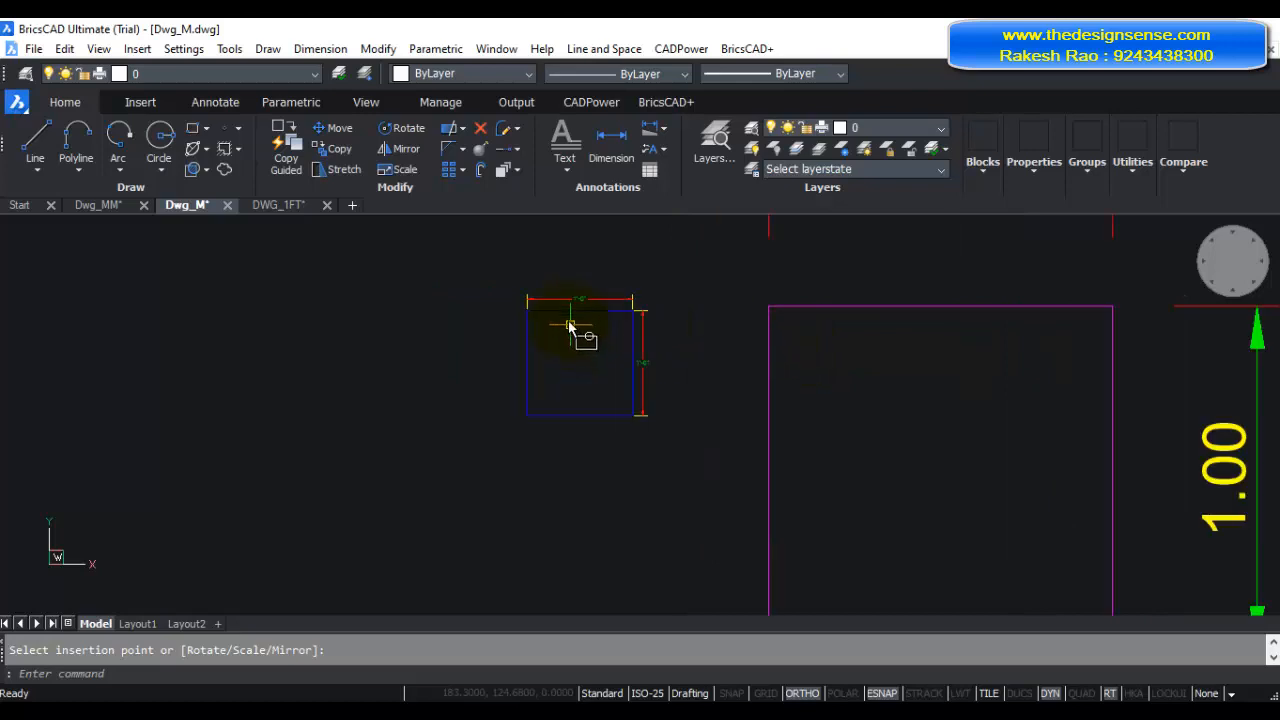
mouse_move(650, 348)
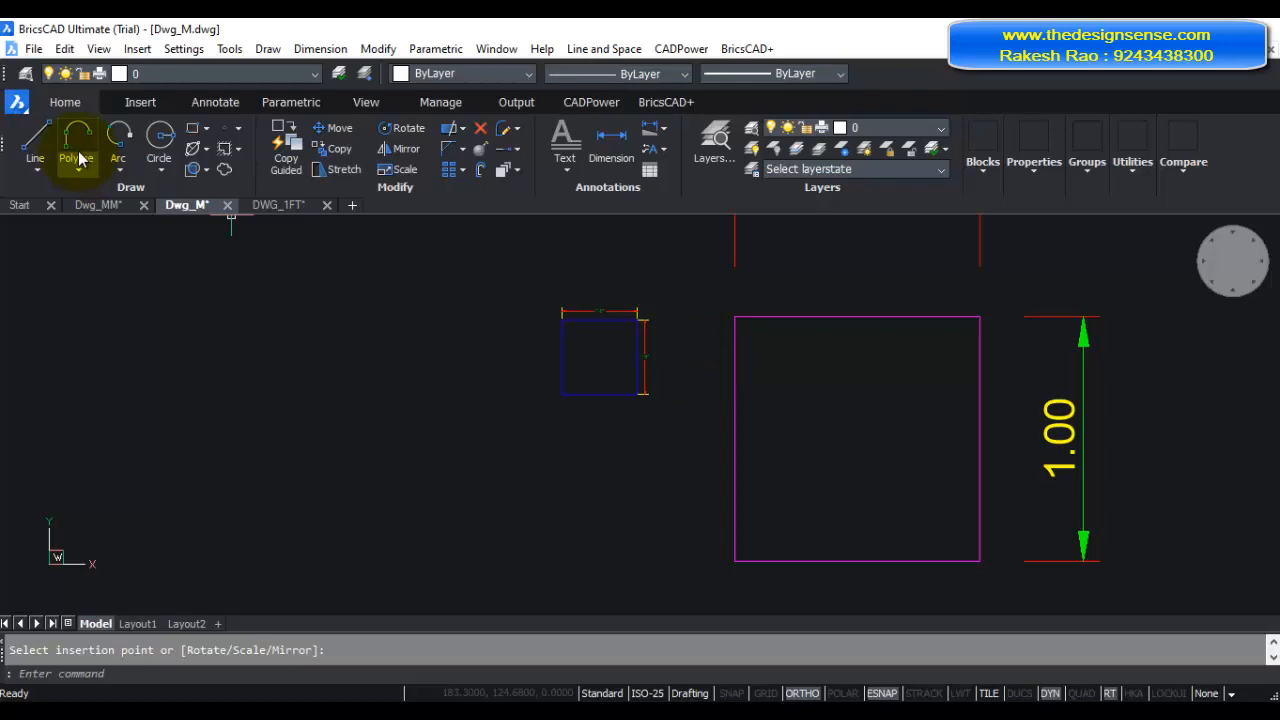
mouse_move(112, 224)
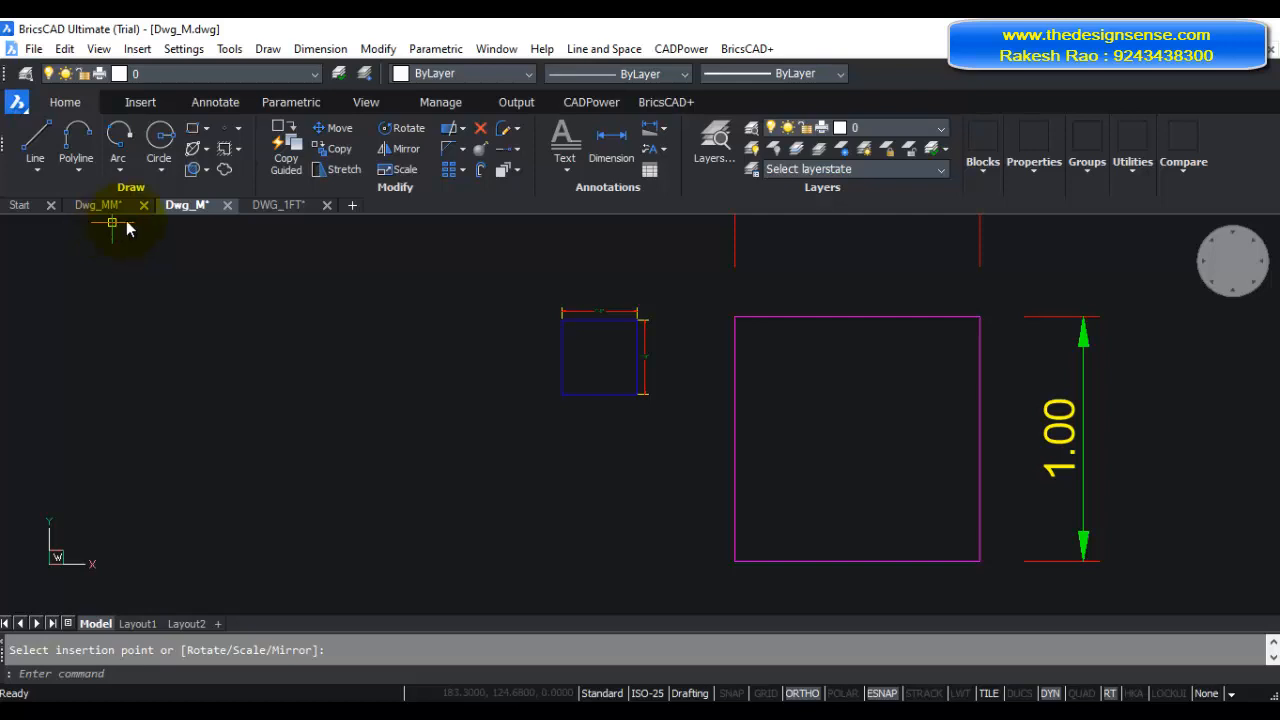
mouse_move(456, 362)
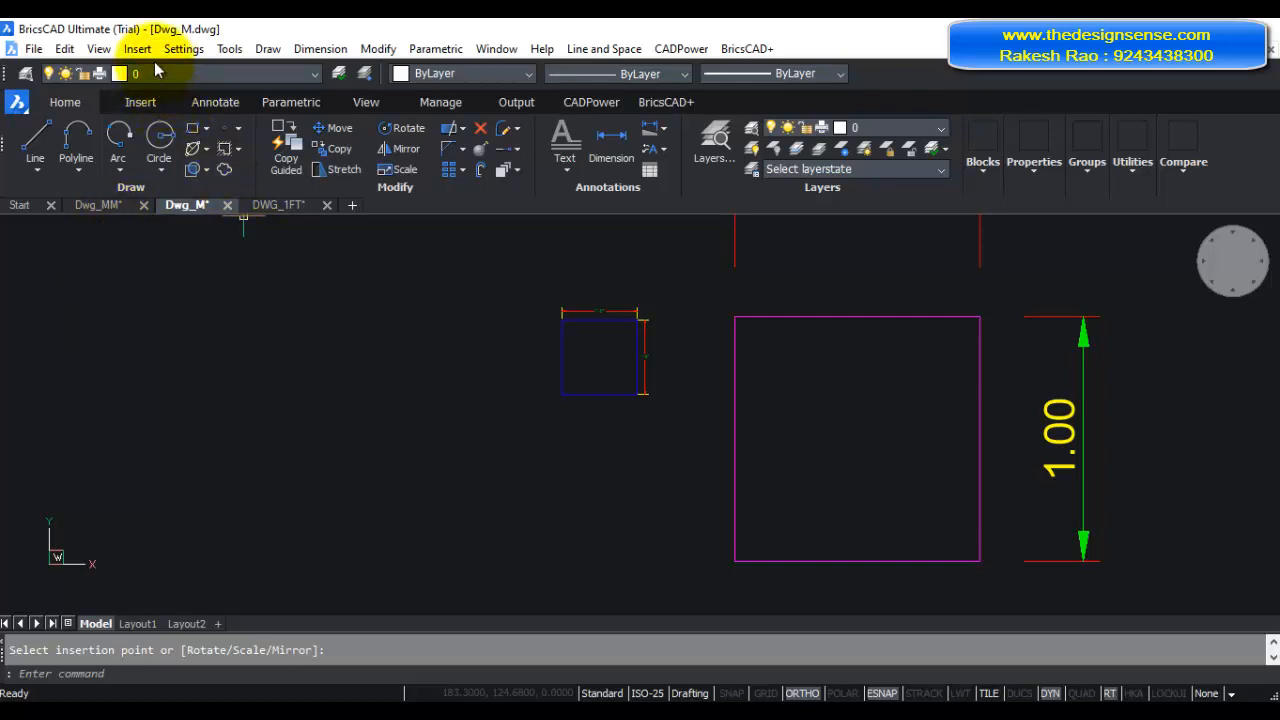
mouse_move(164, 62)
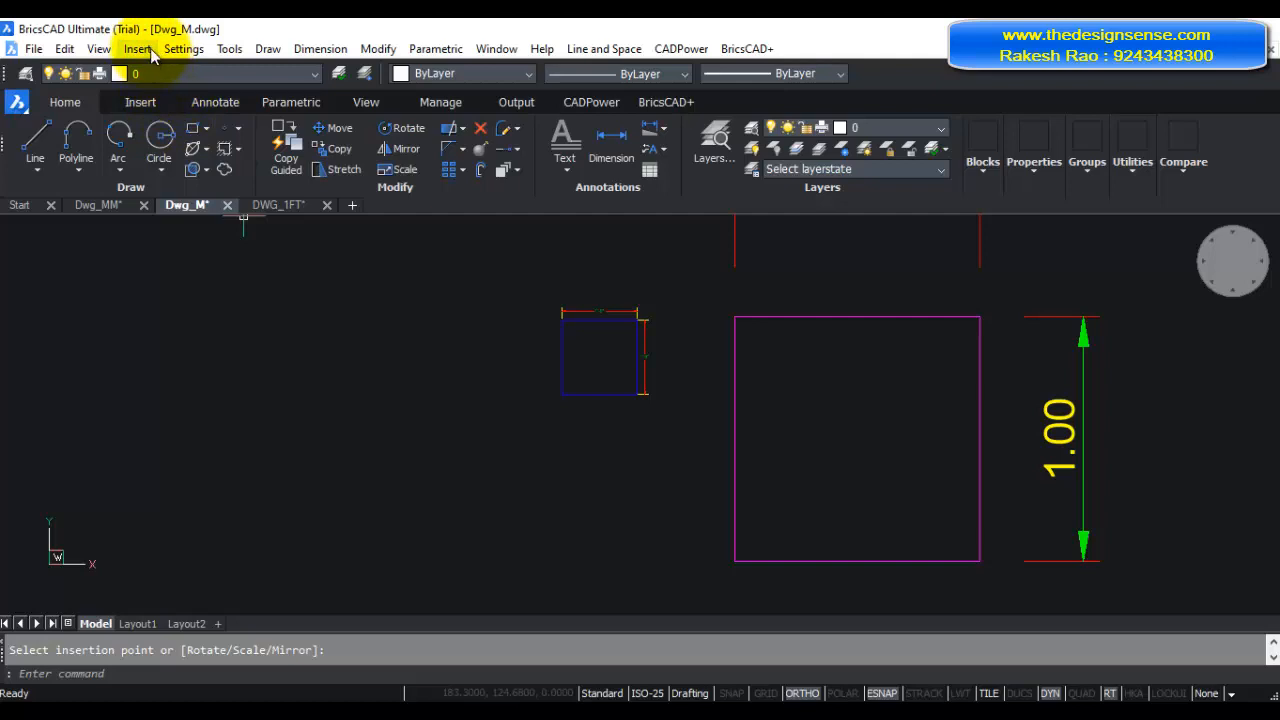
mouse_move(184, 64)
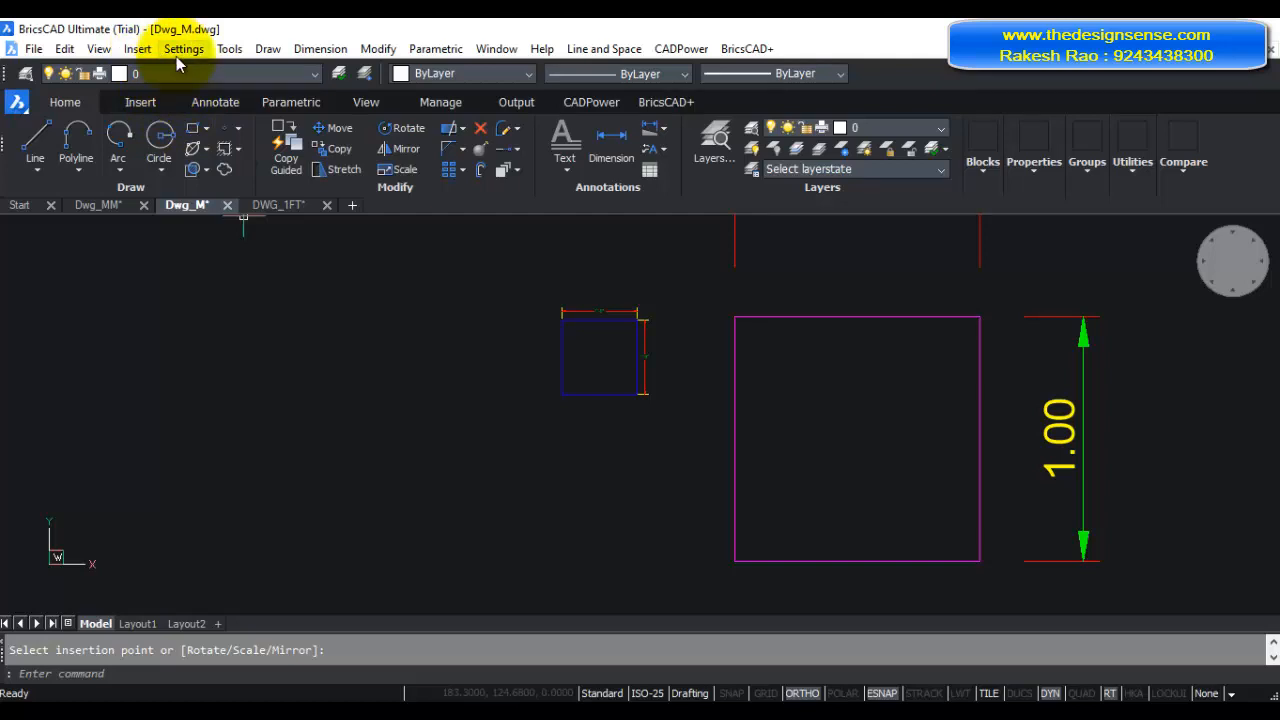
left_click(184, 48)
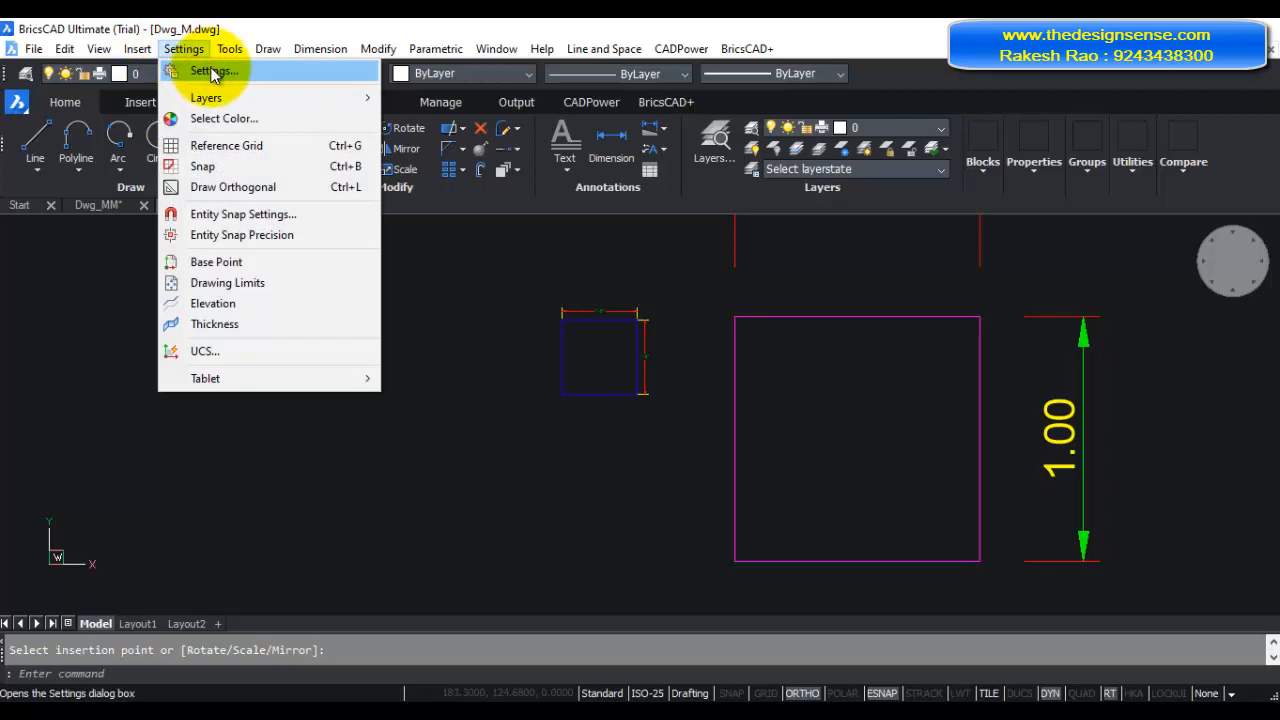
left_click(212, 70)
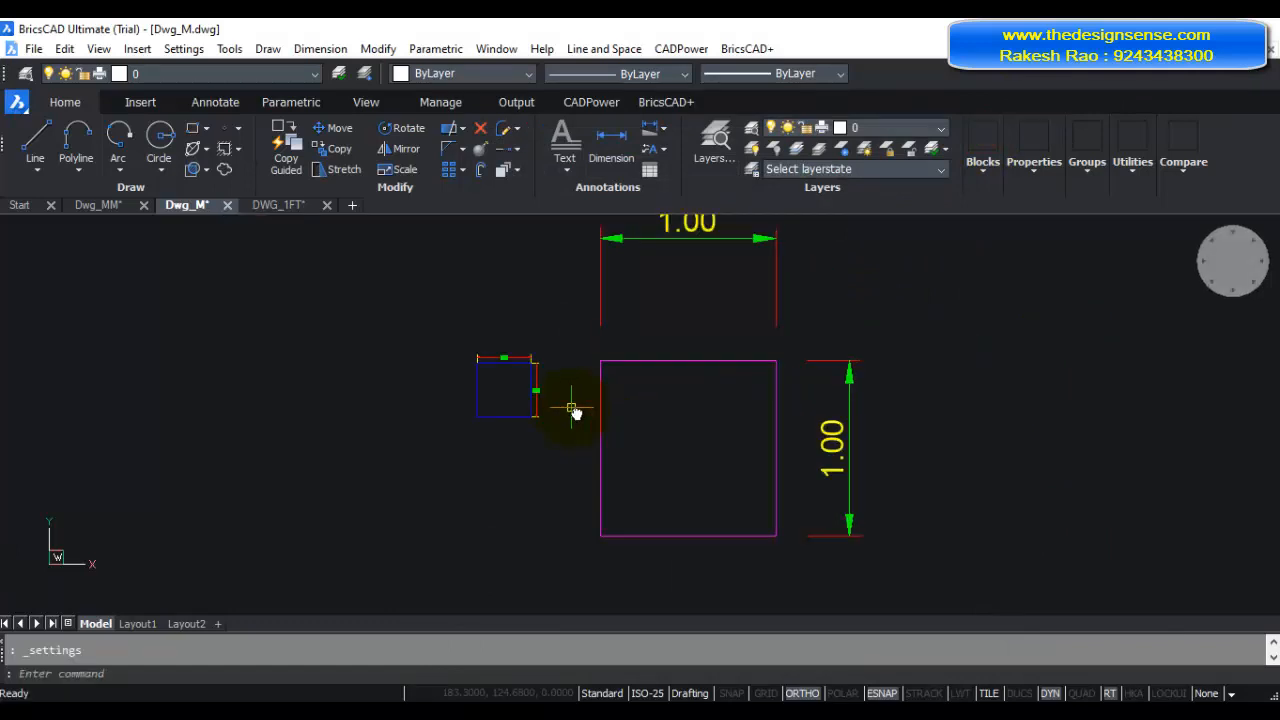
left_click(278, 204)
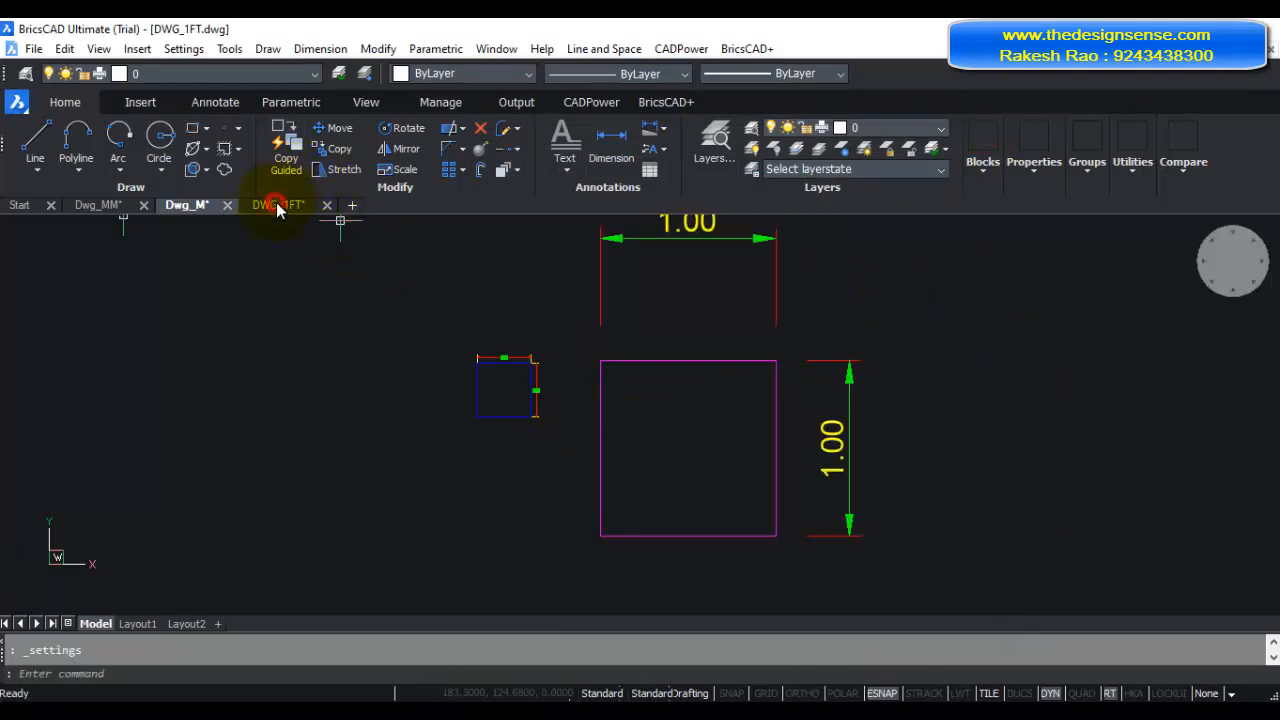
Reselect the 1 ft square in DWG_1FT and paste it into Dwg_M, where it lands larger.
left_click(276, 204)
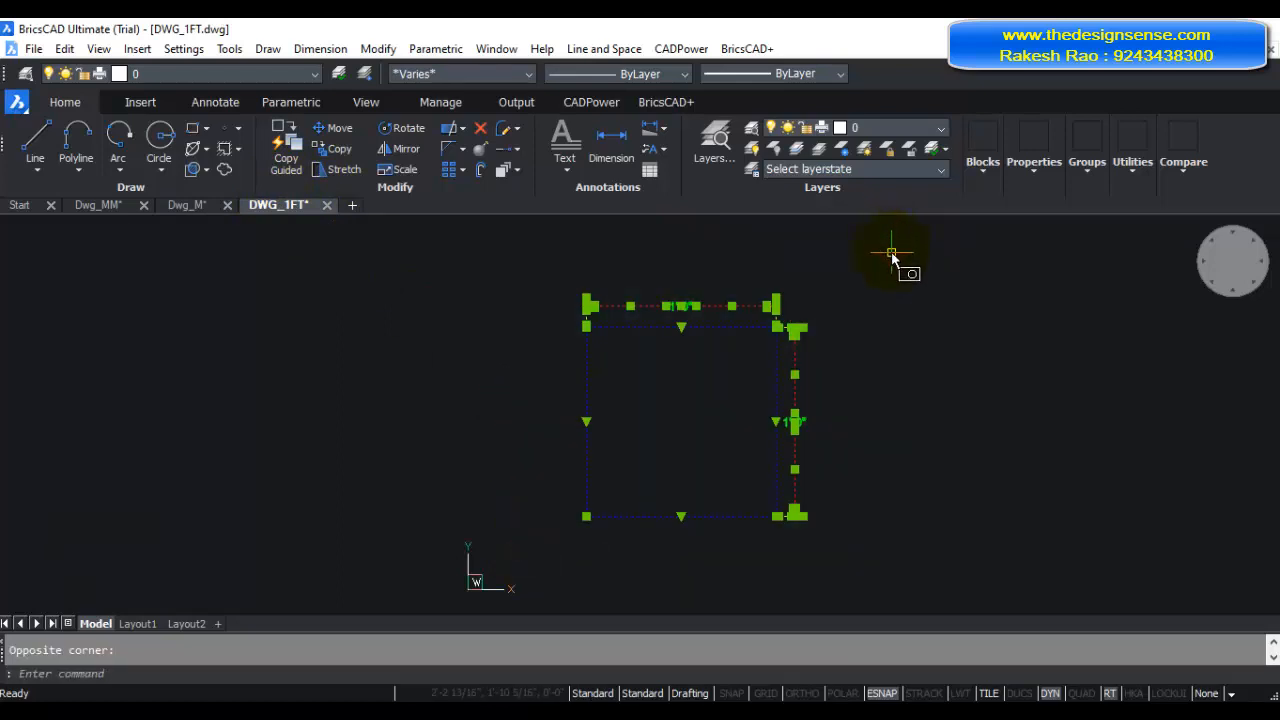
left_click(184, 204)
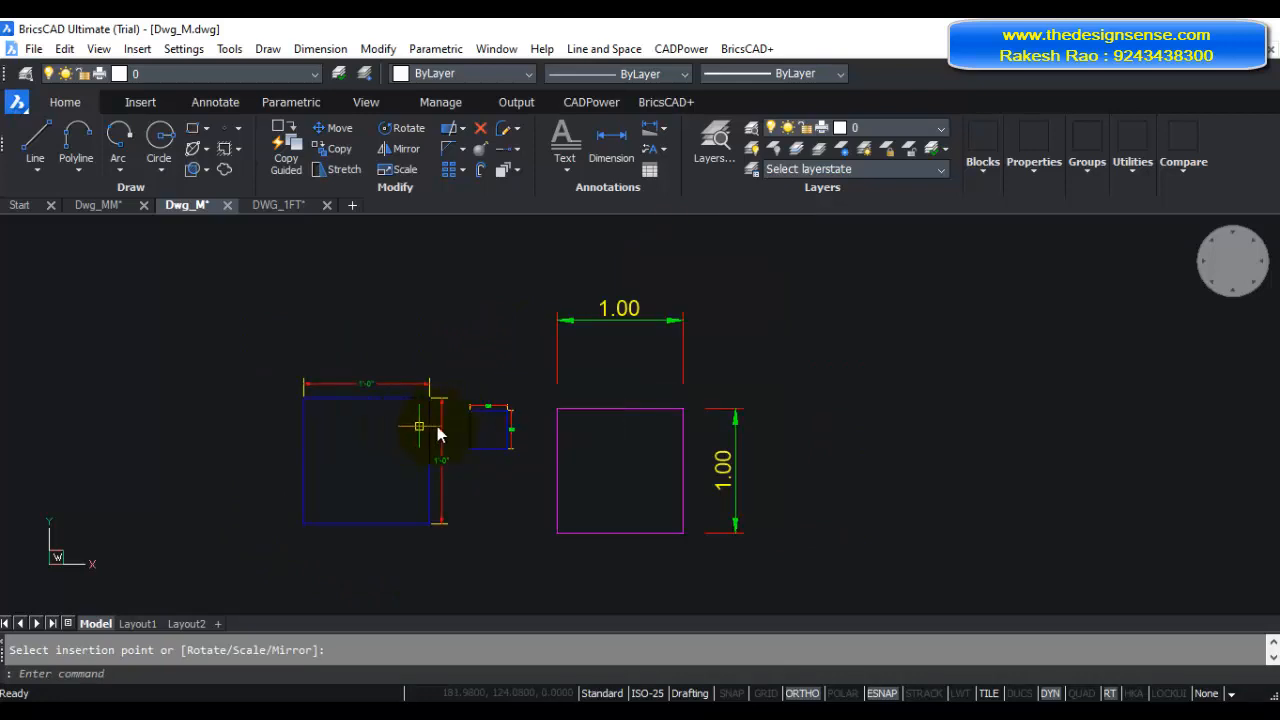
mouse_move(582, 418)
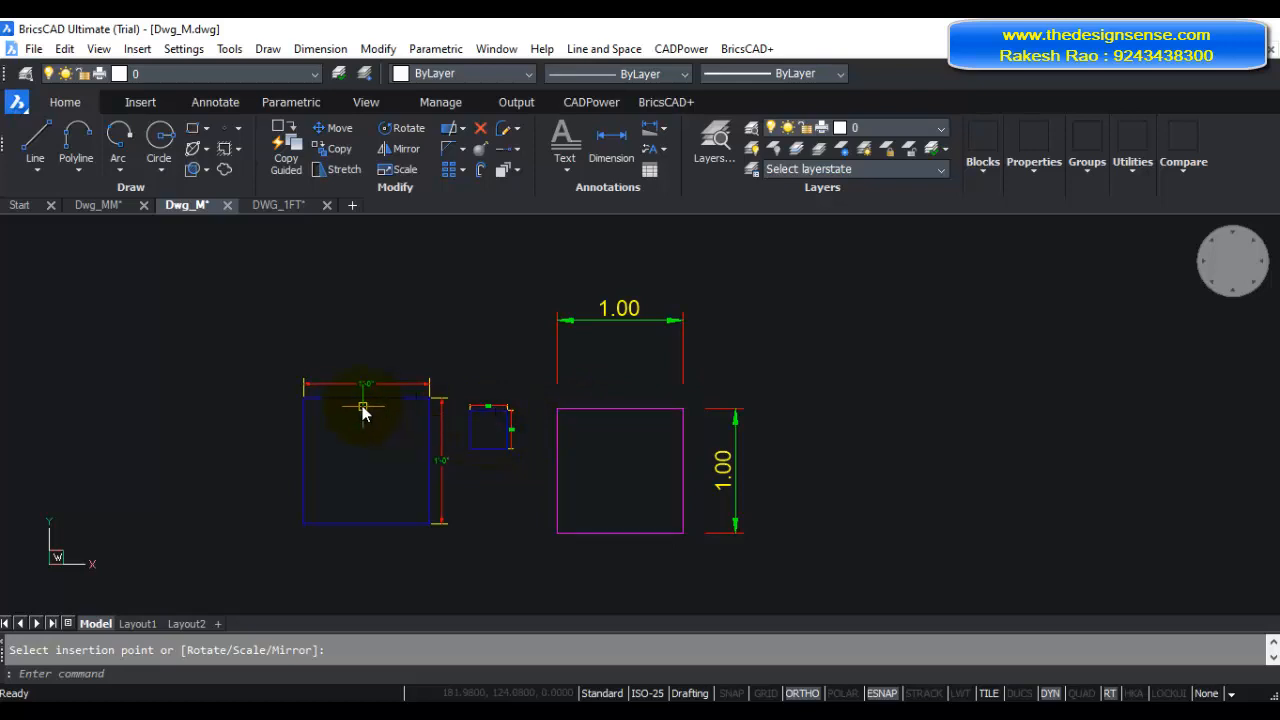
mouse_move(364, 410)
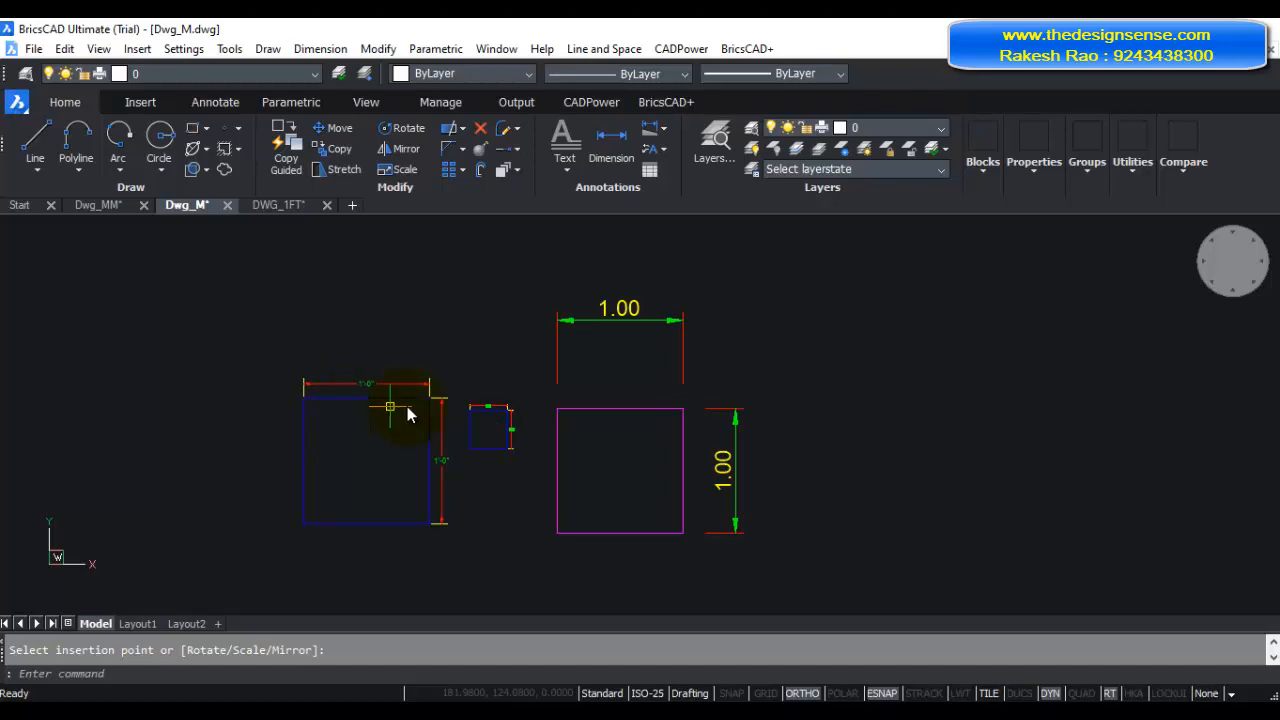
mouse_move(708, 430)
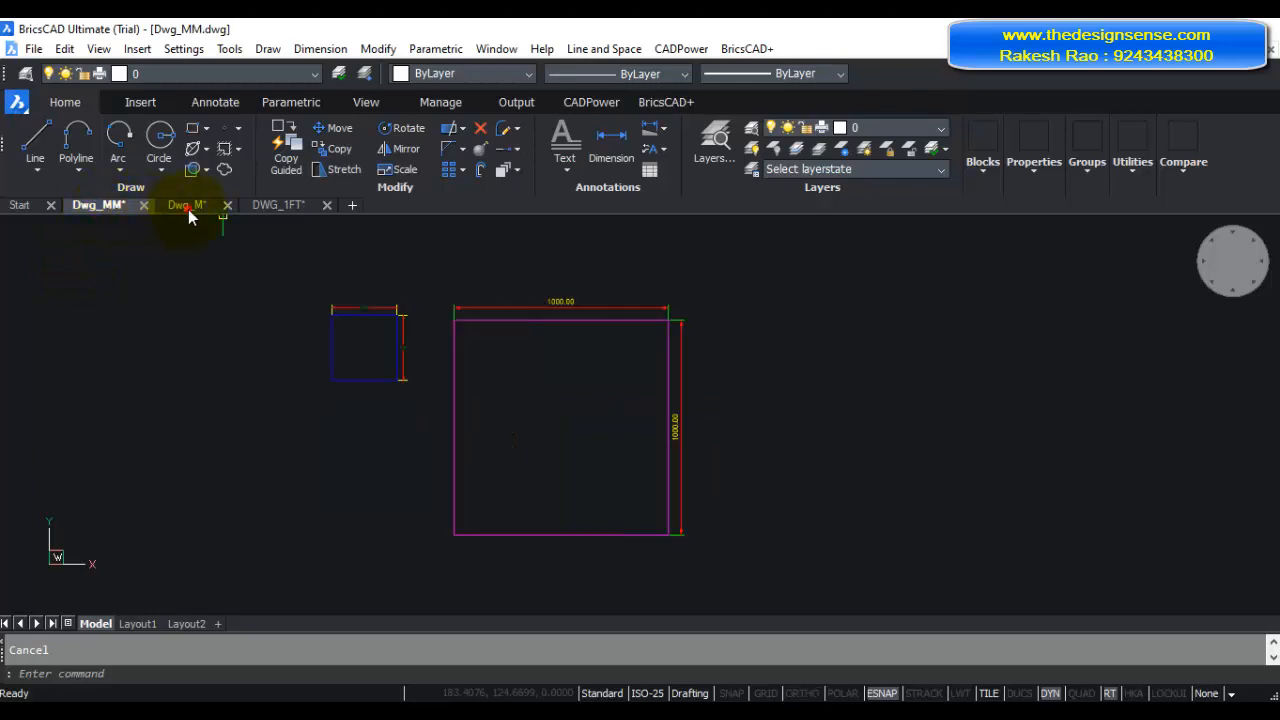
Return to DWG_1FT, deselect its square and reach the Settings menu.
left_click(278, 204)
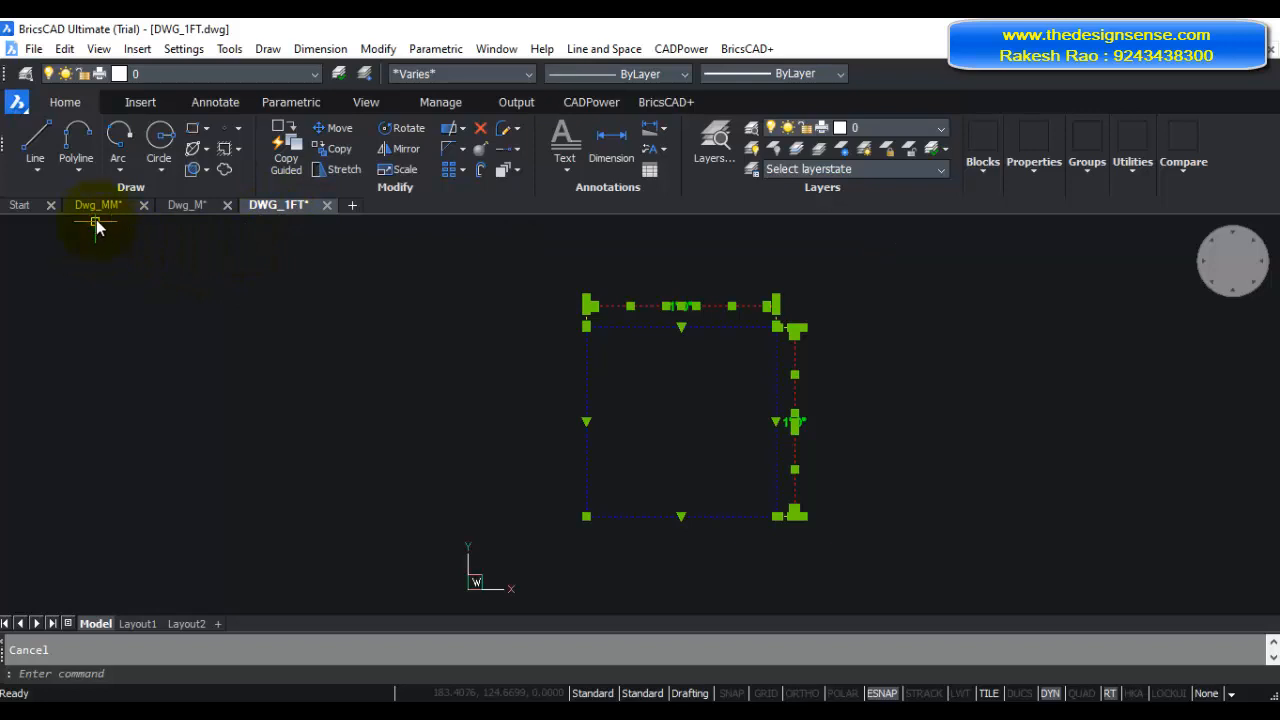
mouse_move(244, 280)
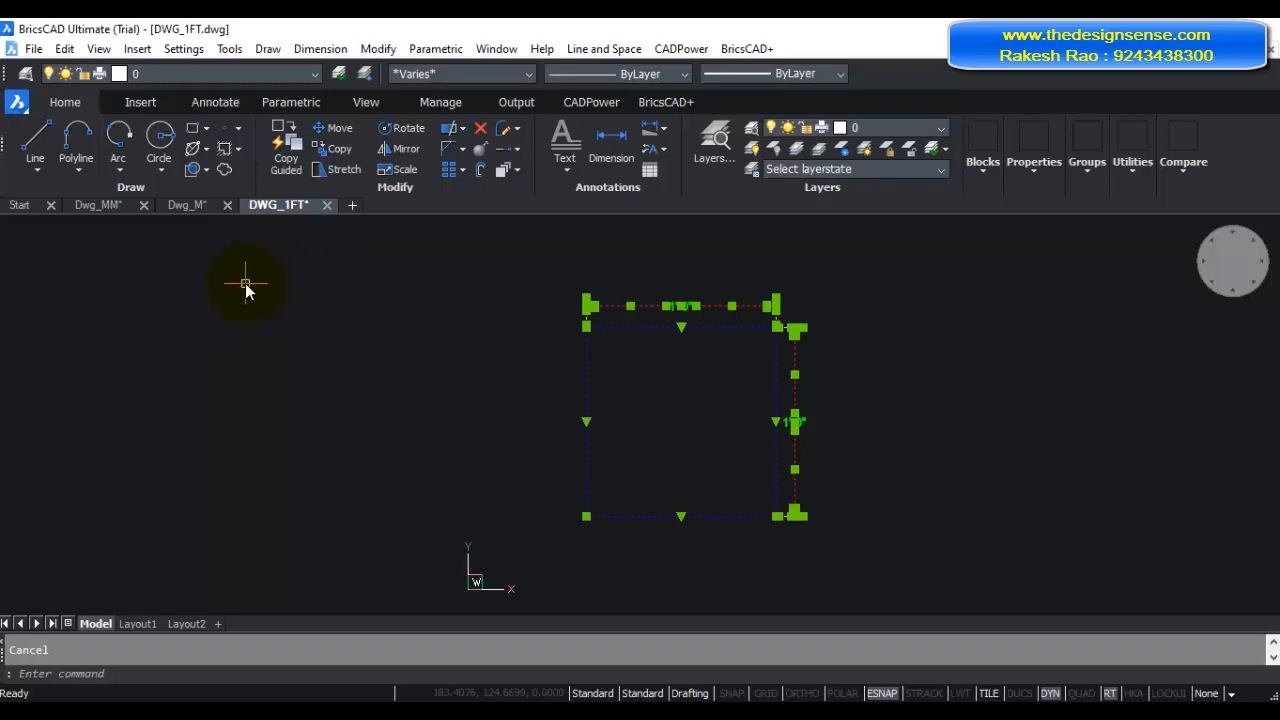
mouse_move(182, 436)
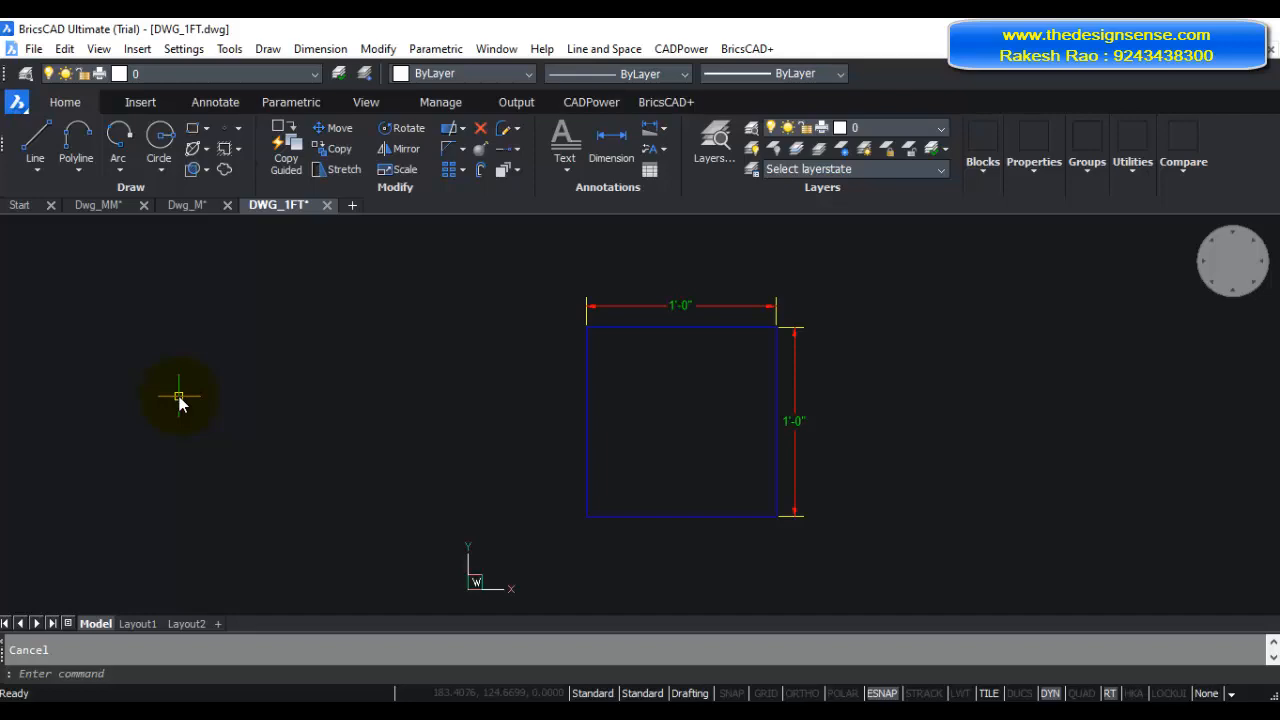
left_click(184, 48)
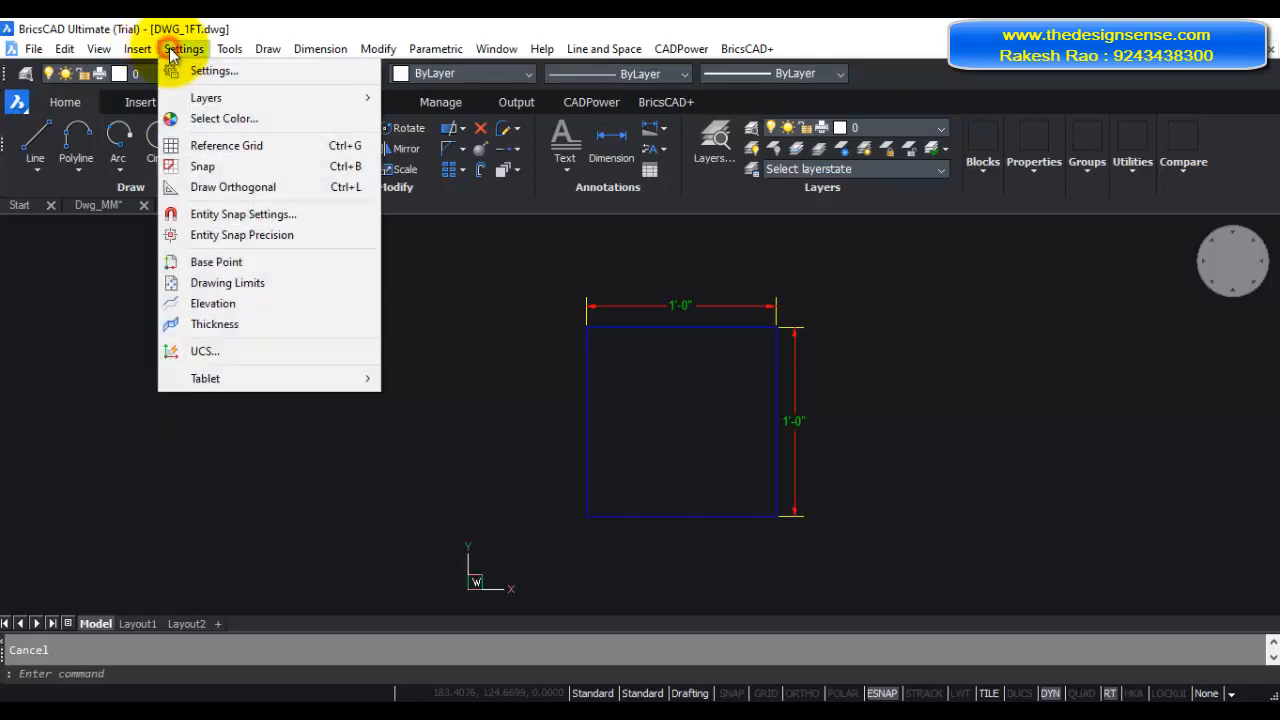
Set DWG_1FT's Insertion units from Inches to [0] Unspecified (No units).
left_click(212, 70)
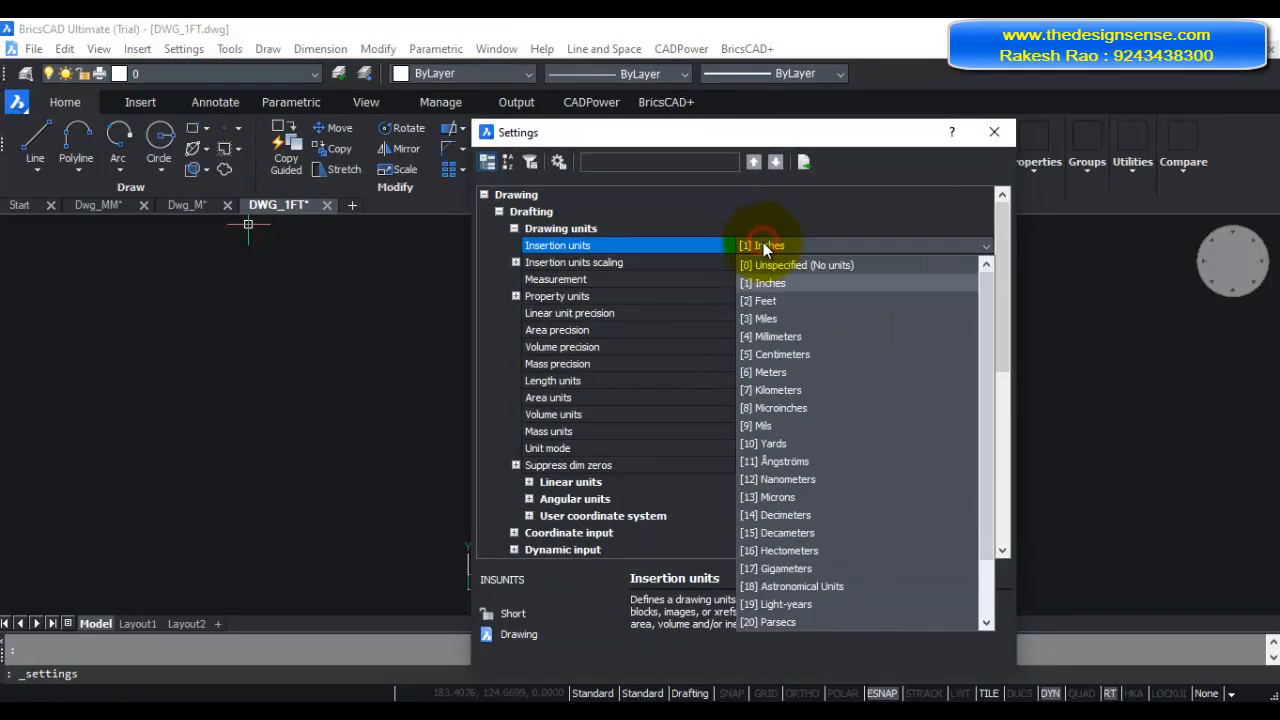
left_click(992, 132)
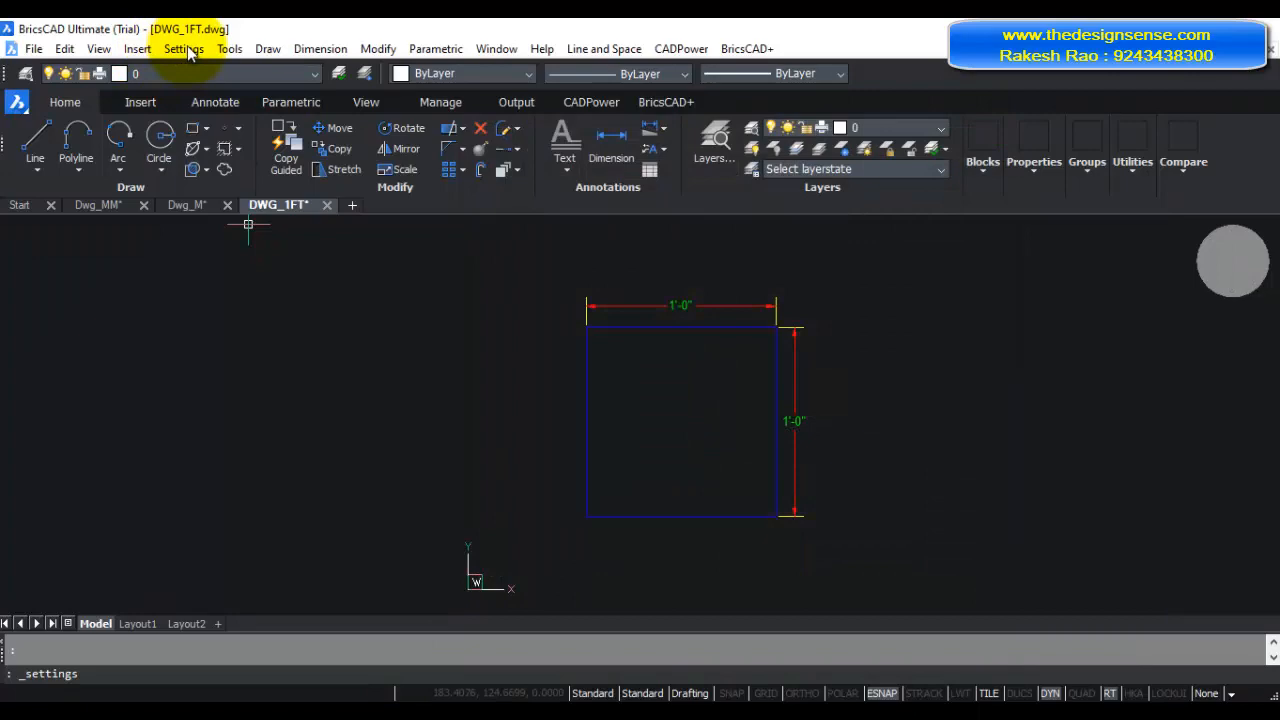
left_click(184, 48)
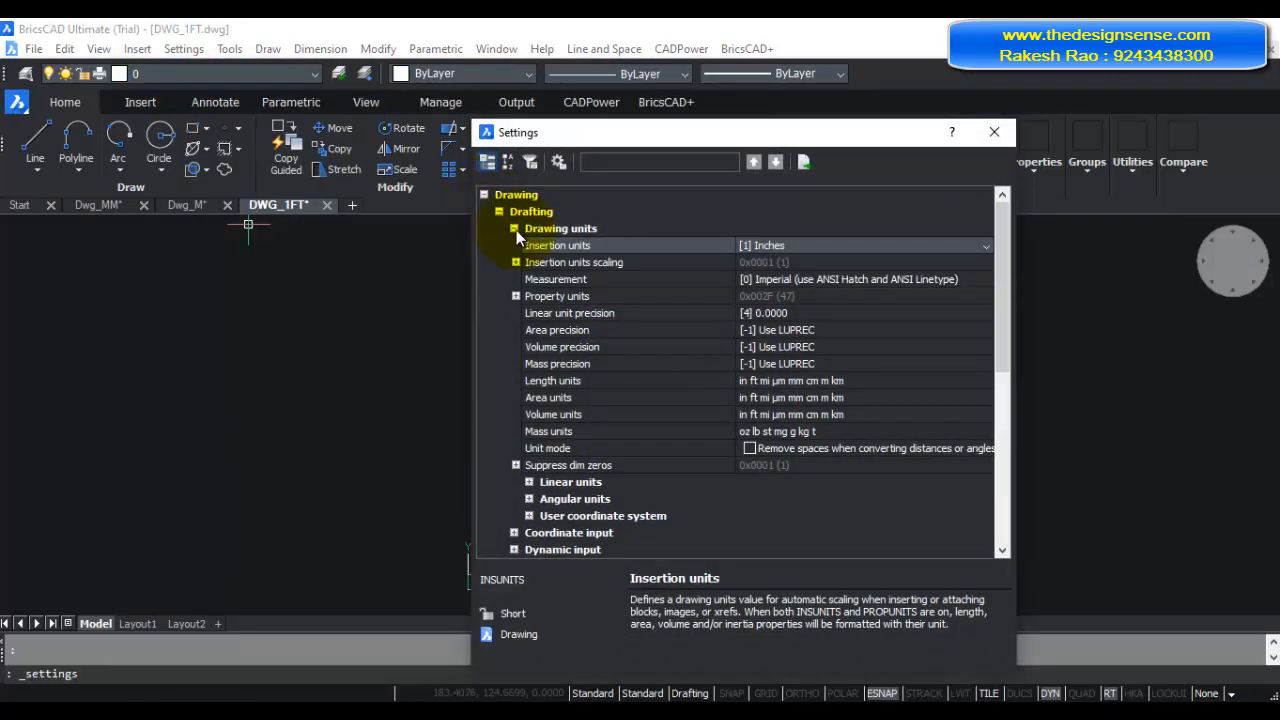
left_click(984, 244)
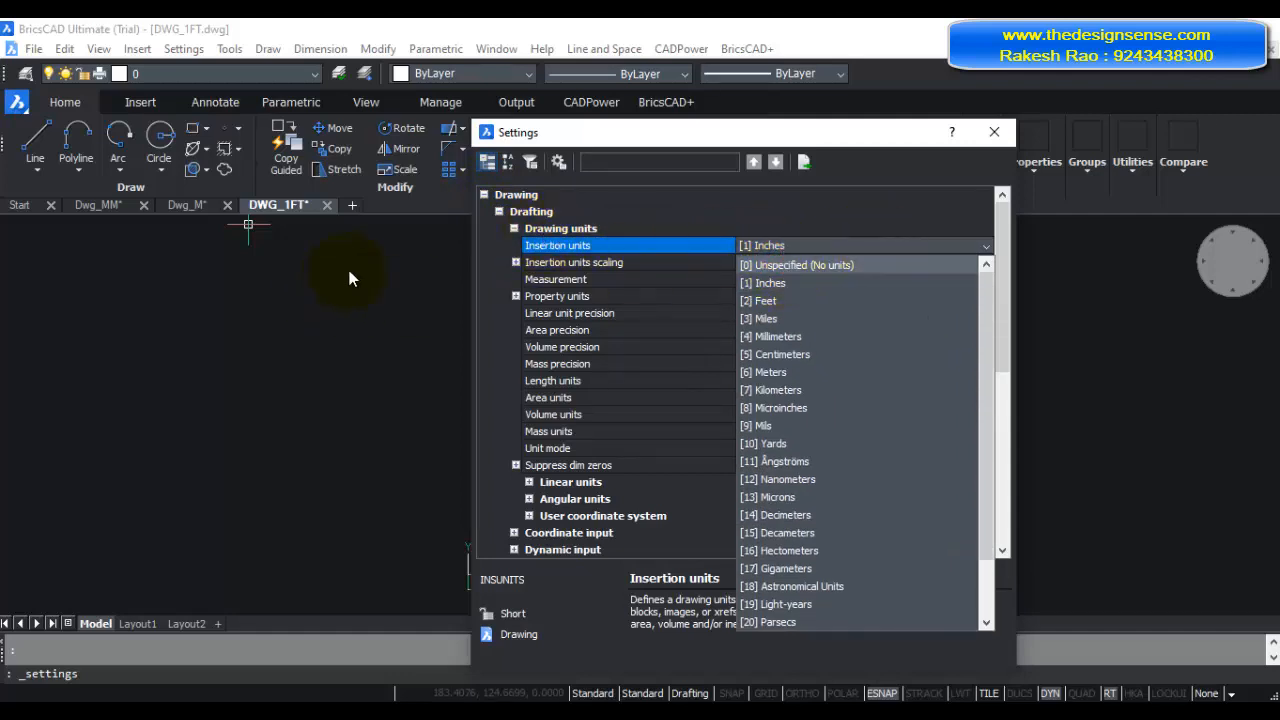
left_click(804, 264)
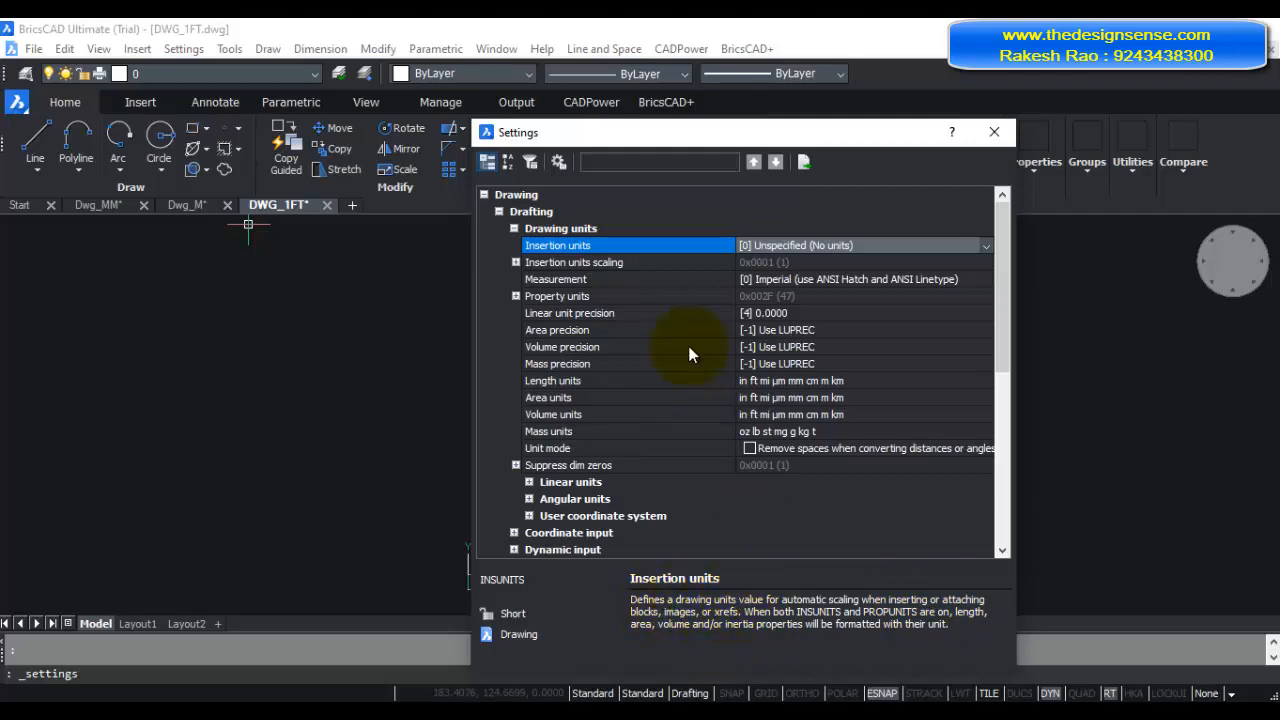
mouse_move(684, 324)
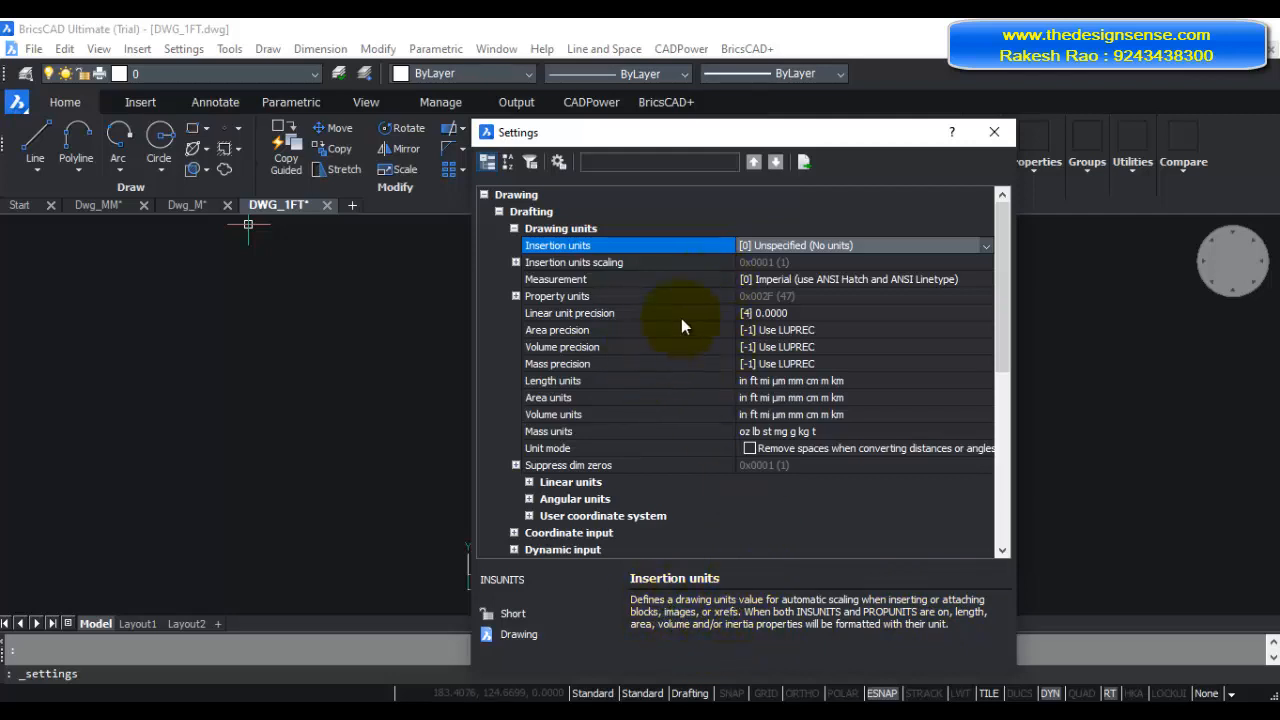
left_click(990, 132)
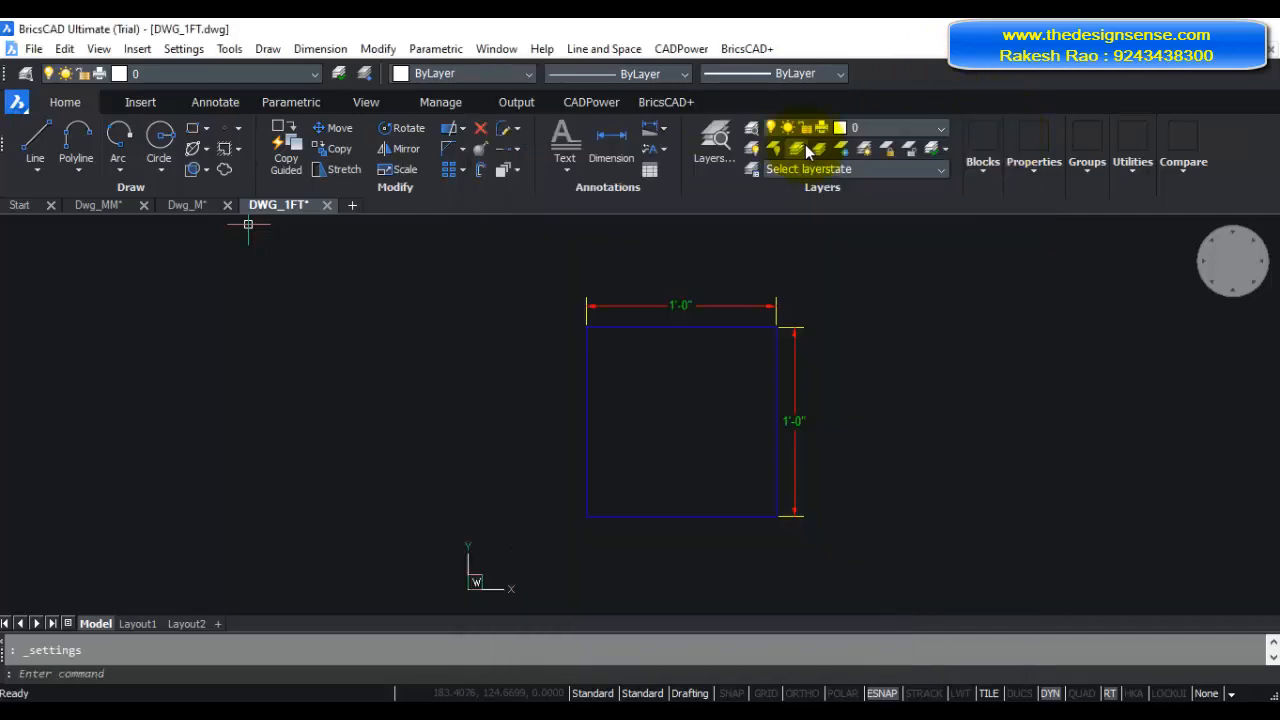
In BricsCAD+ Drawing Settings, set drawing units to Imperial with architectural linear units.
left_click(746, 48)
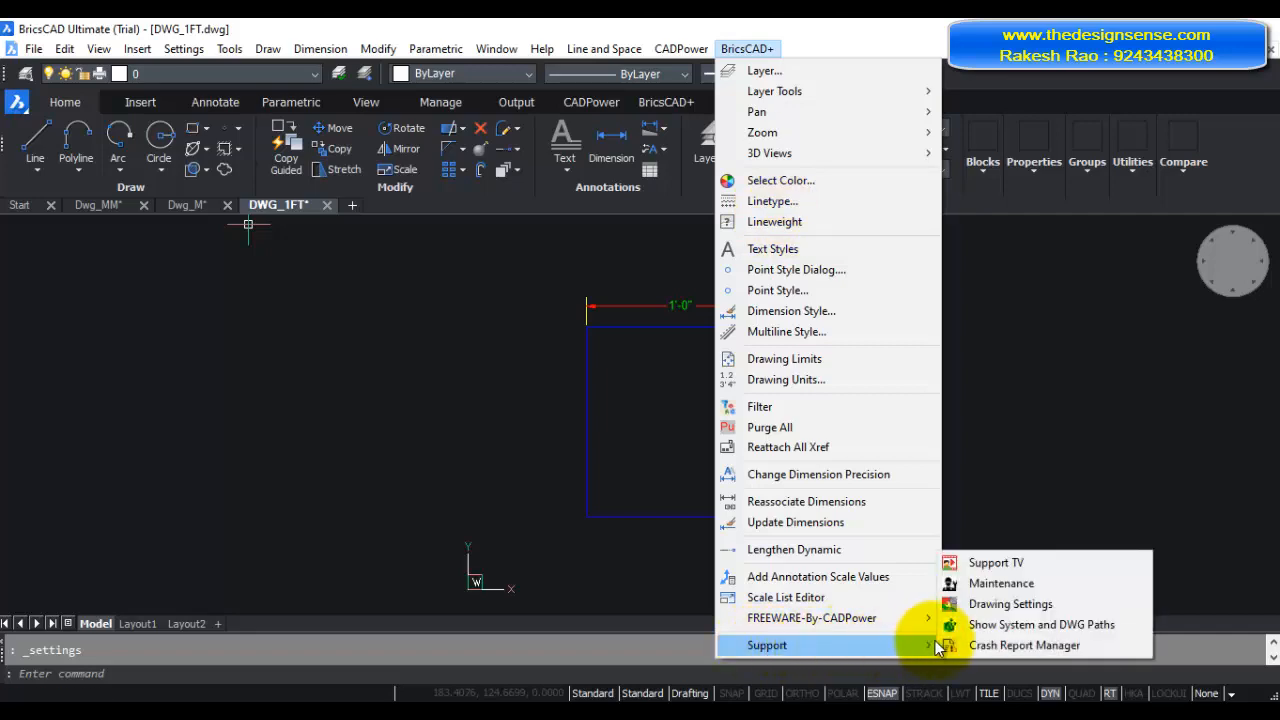
left_click(1010, 604)
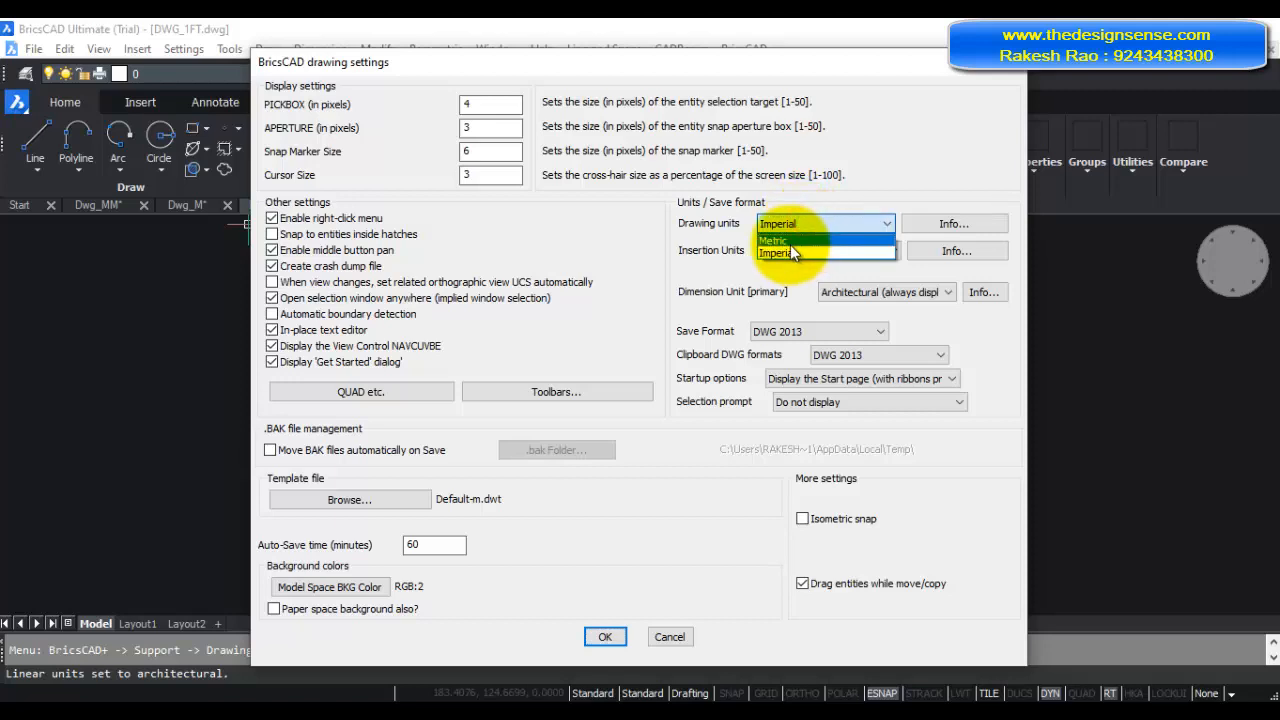
left_click(604, 636)
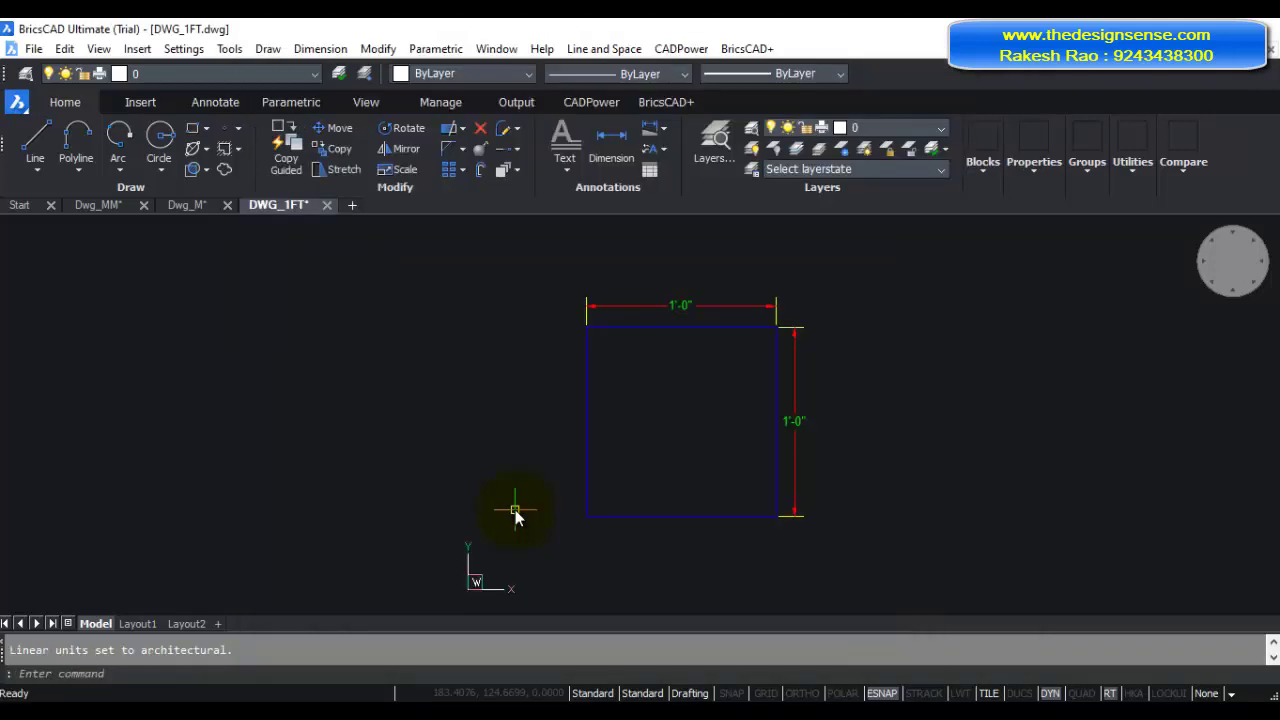